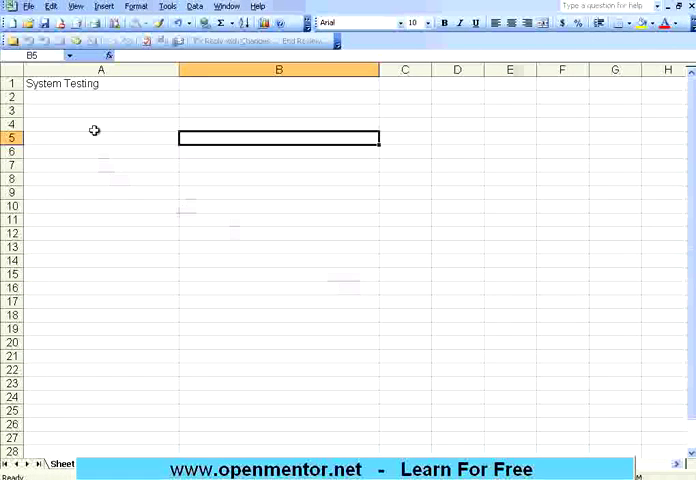
Step: Enter 'Some objects' in A3 as the first specs step under the System Testing title
click(100, 96)
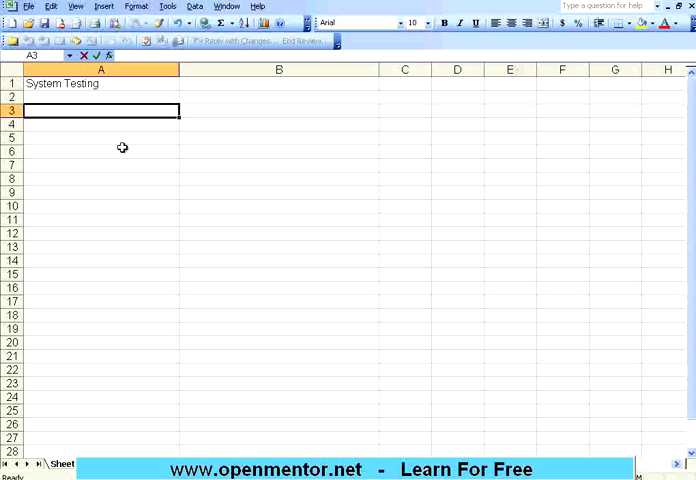
text(Some obje)
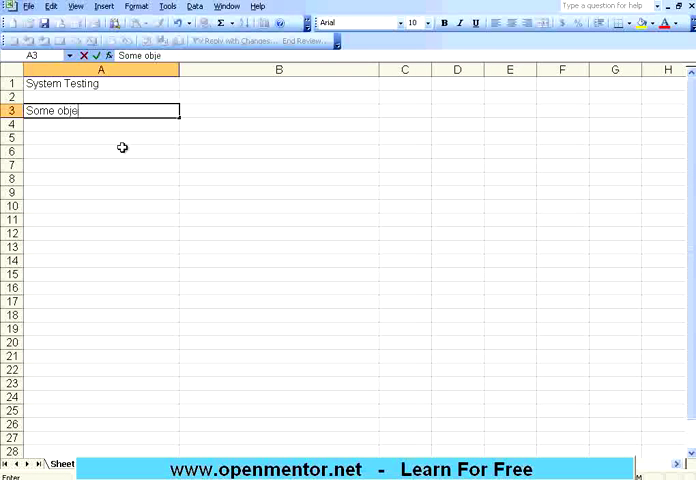
text(ct)
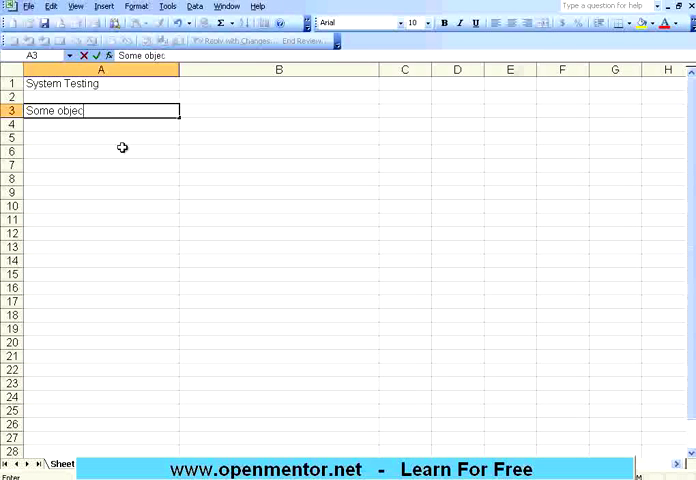
text(ts.)
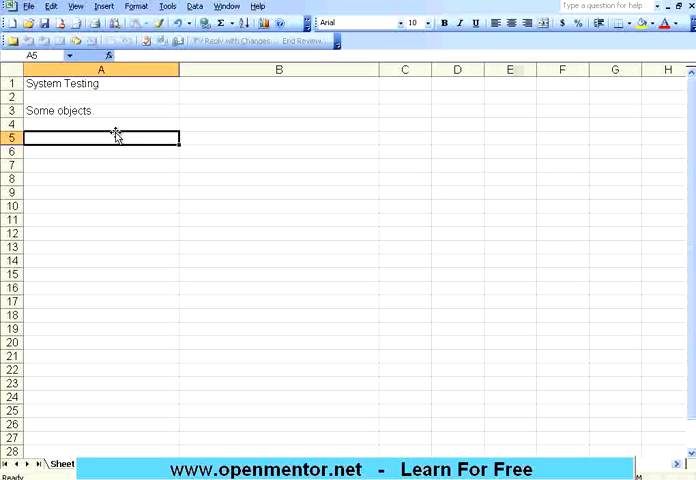
Step: Enter 'Understand the specs' in A5 and begin 'Read SRS' in A7
text(Un)
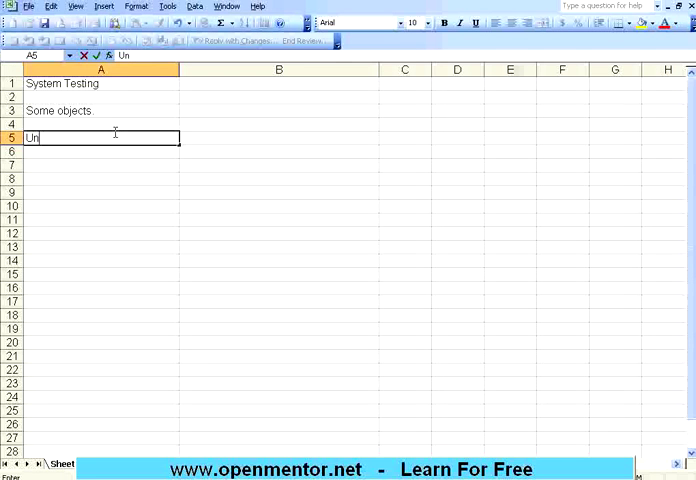
text(derstand)
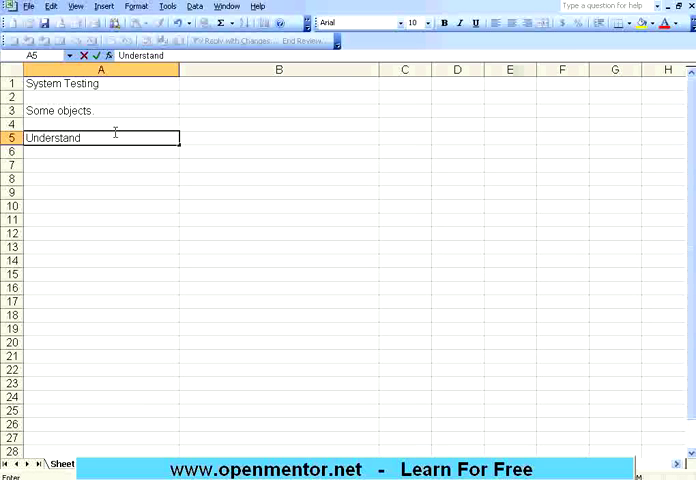
text(the)
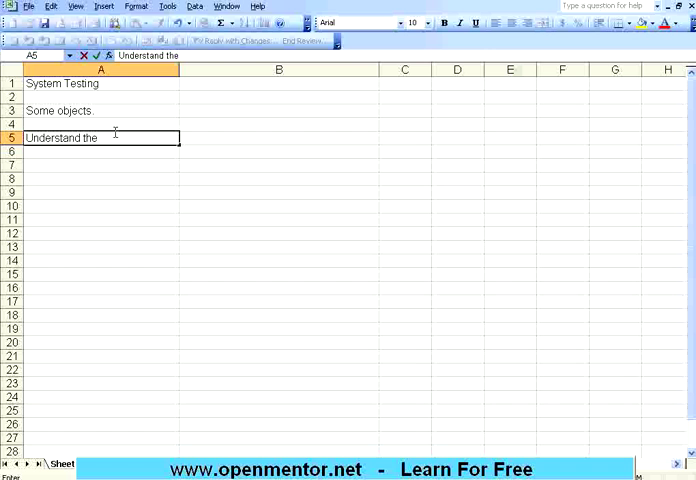
text(spr)
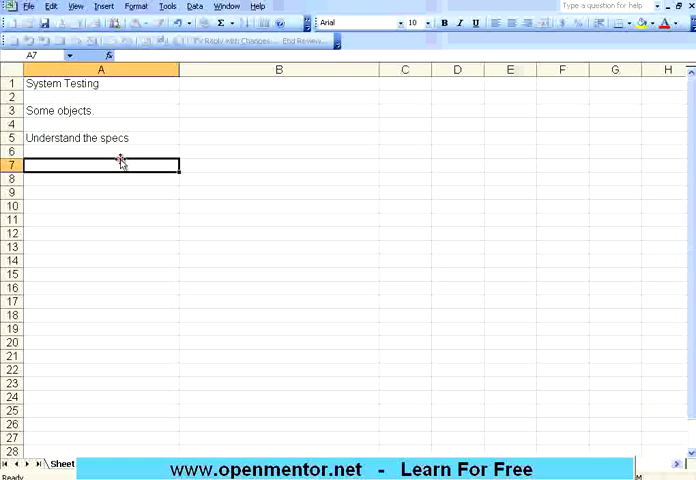
click(100, 152)
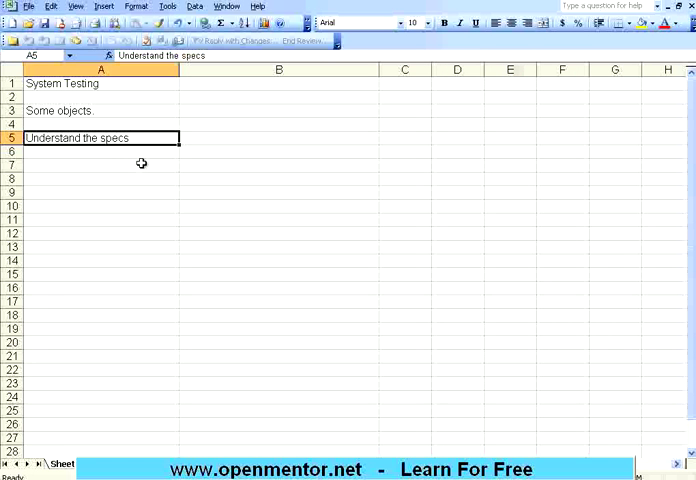
text(Read SRS)
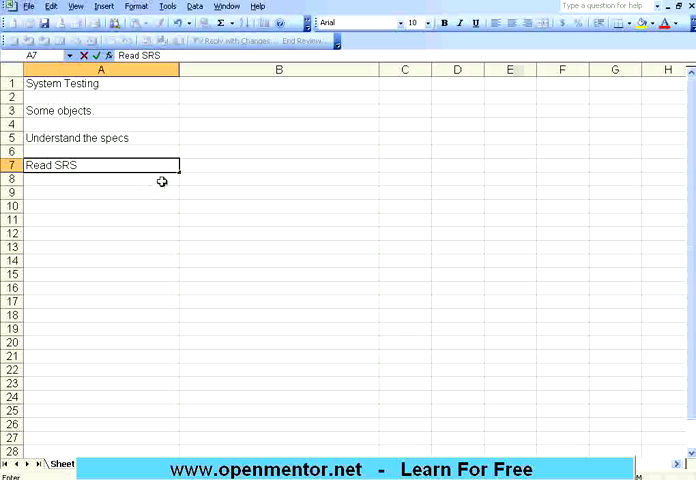
Step: Enter 'Document - story board', 'List of features' and 'Use case' in B8:B10 under Read SRS
text(D)
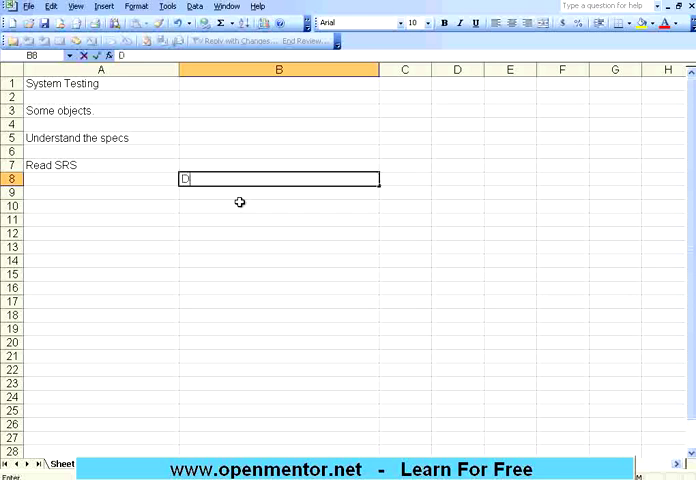
text(ocument)
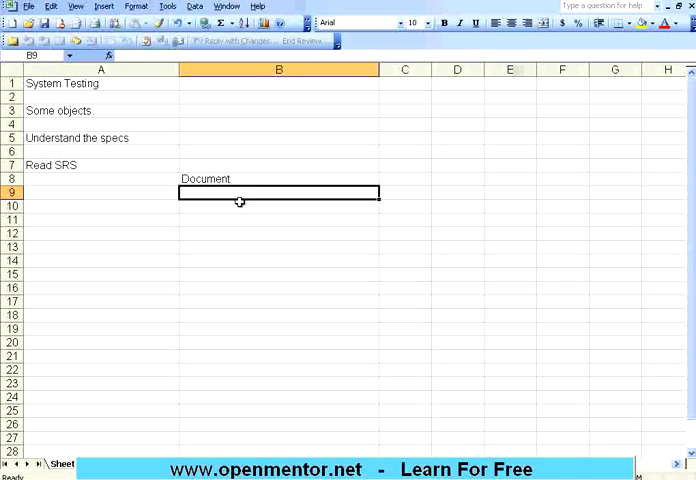
text(List of f)
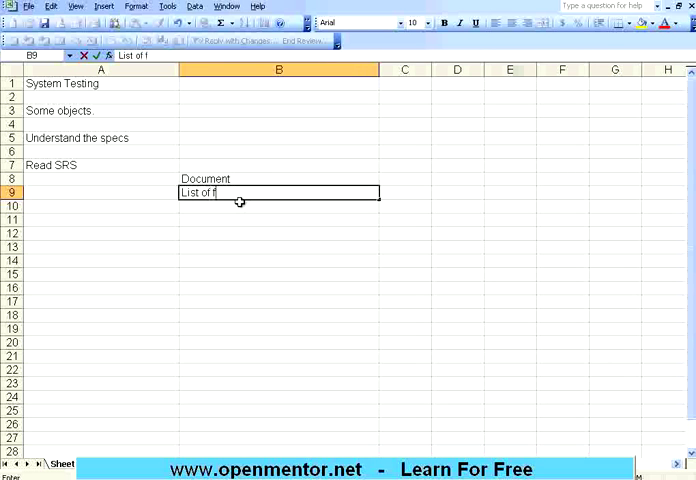
text(eatures)
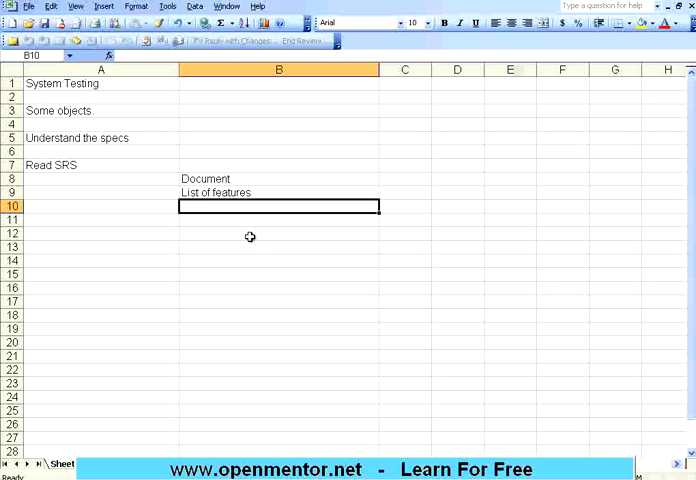
text(Use case)
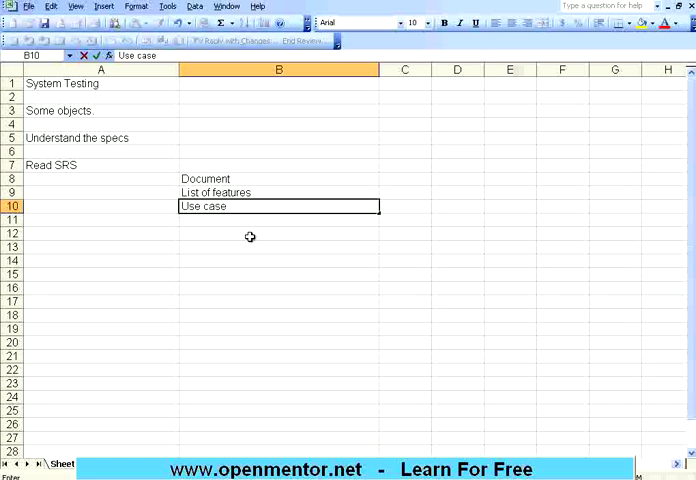
click(280, 178)
text( - story board)
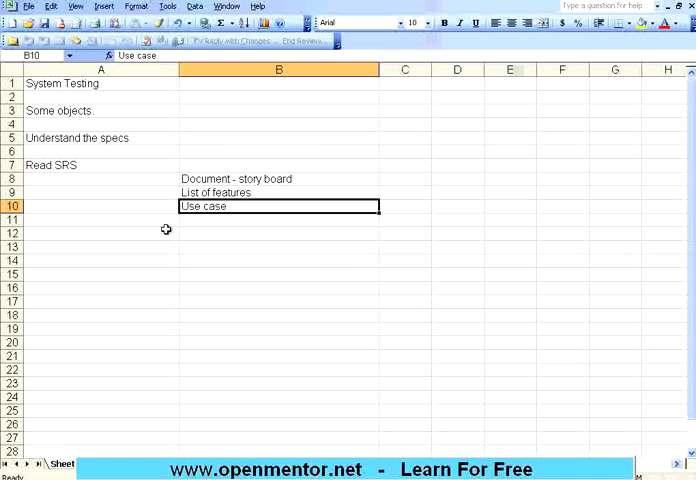
click(100, 232)
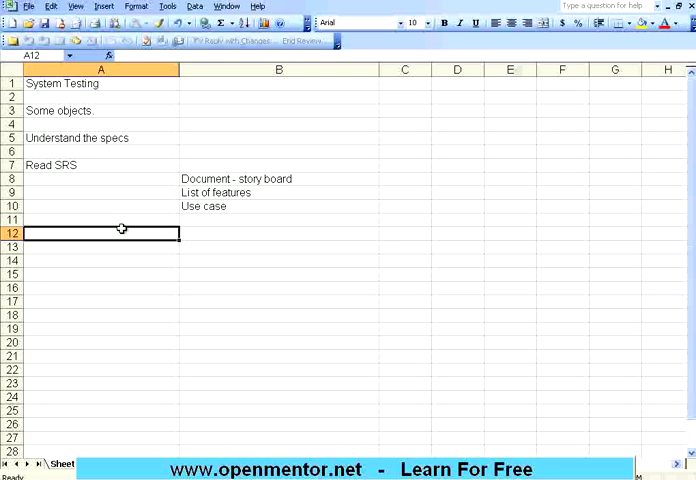
Step: Enter 'Do not read in depth' in A12, 'You will get doubts' in A14 and 'Ask for clarifications' in A16
text(D)
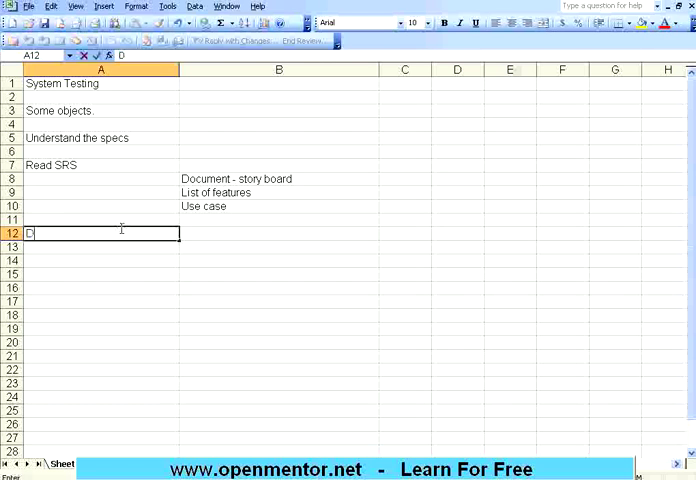
text(o not read in depth)
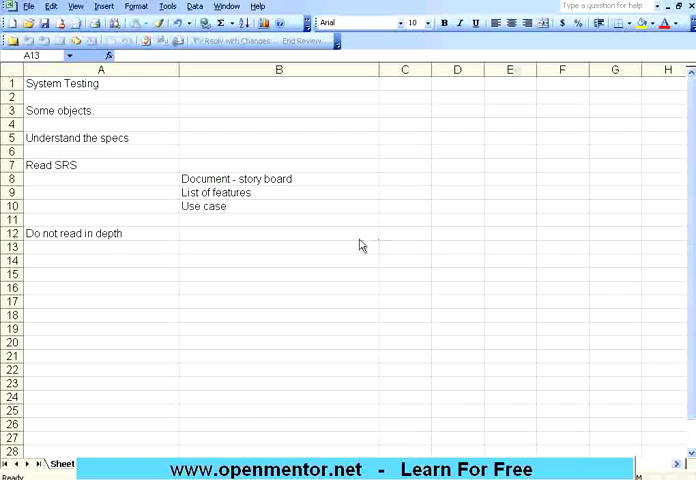
click(100, 260)
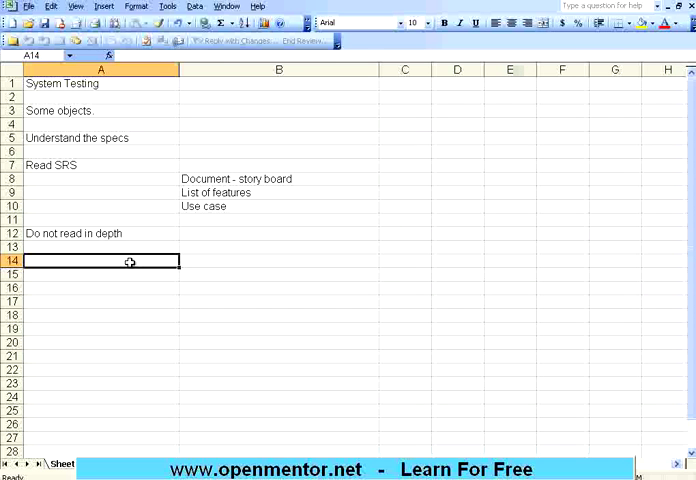
text(You will get d)
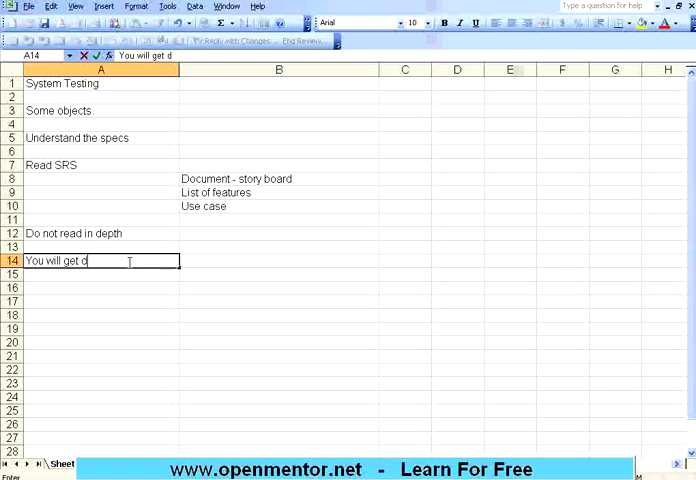
text(oubts)
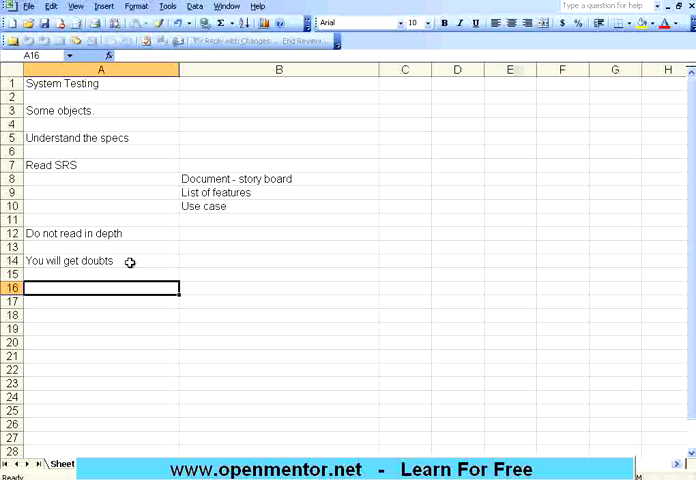
text(Ask for clarifications)
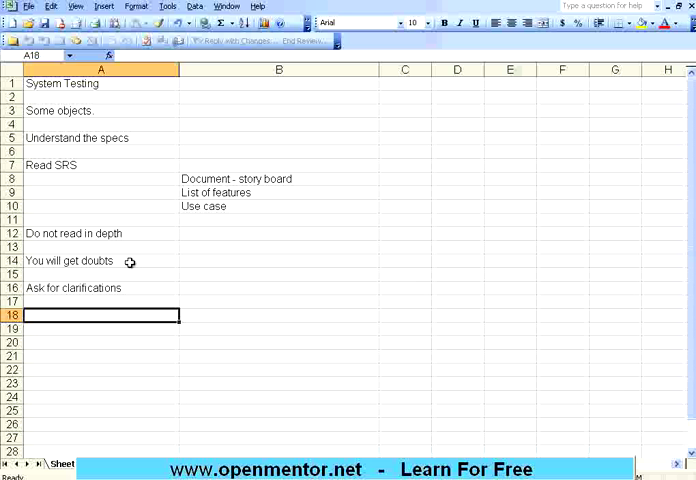
Step: Enter 'POS - point of sale' and then 'Taxation must be applied to bill' in A20
text(POS)
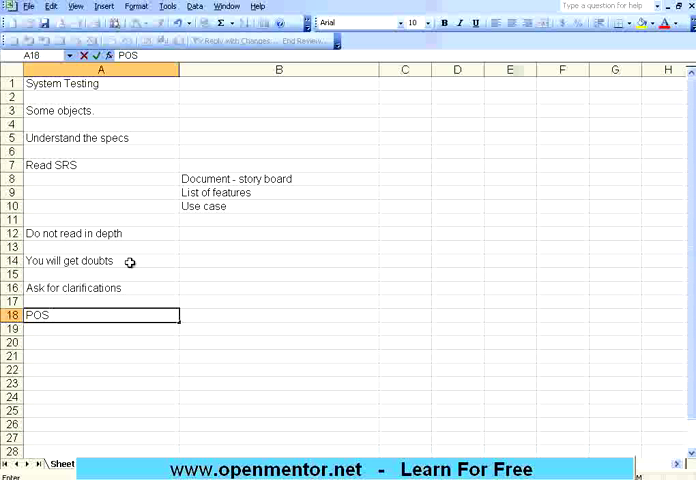
text(- point of sale)
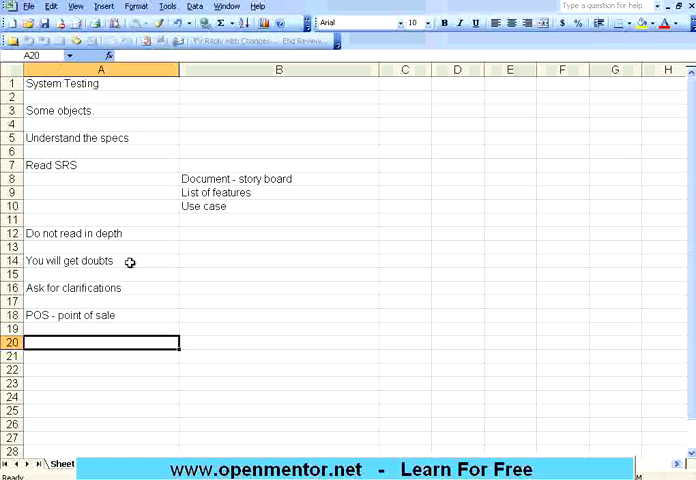
text(Ta)
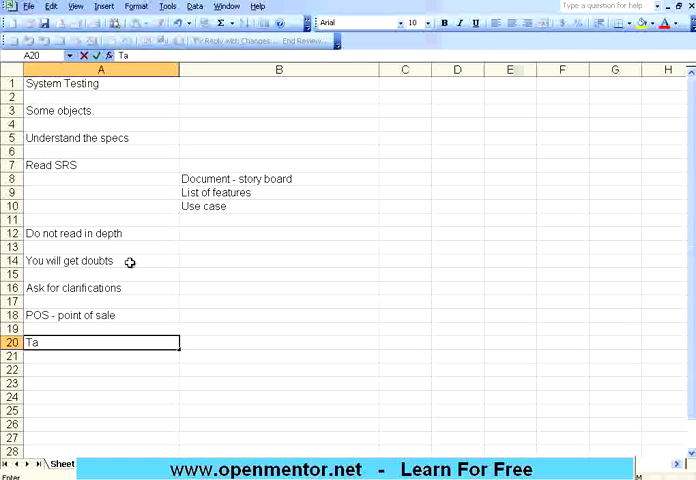
text(Taxation)
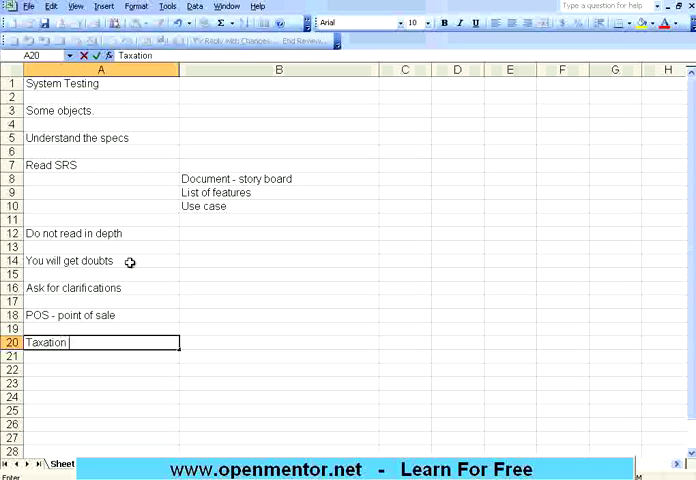
text(must be a)
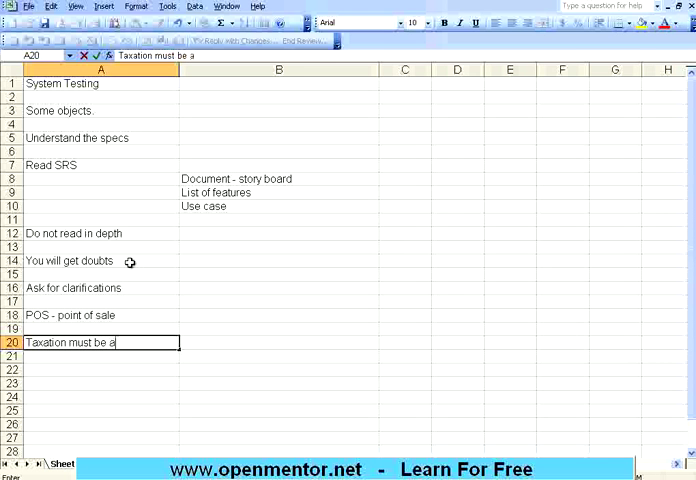
text(pplied to)
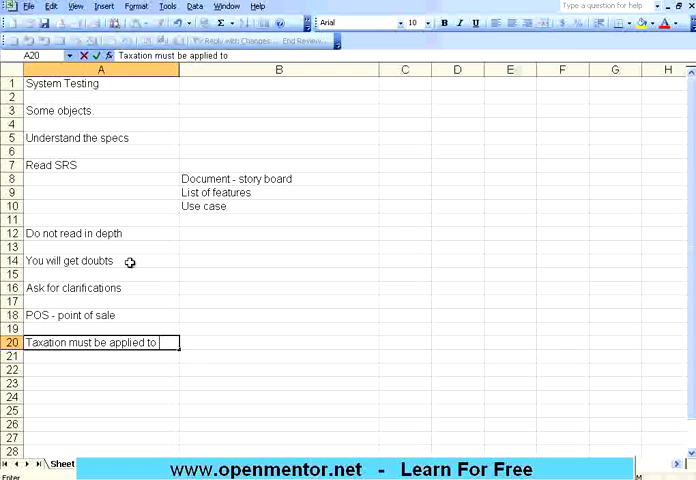
text(bill)
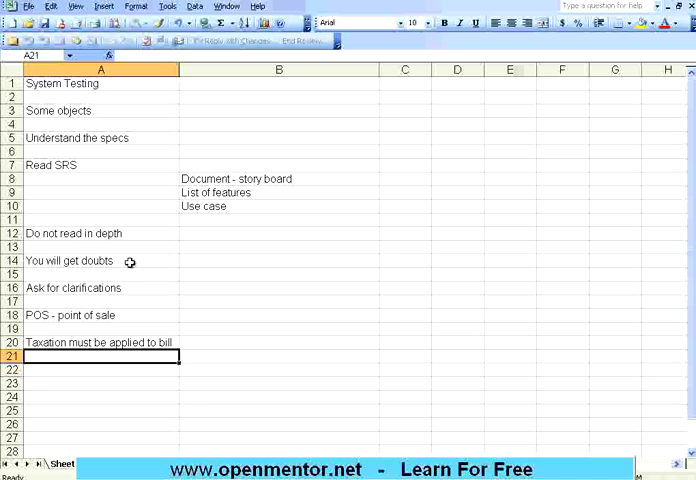
Step: Make the taxation point in A20 bold
click(100, 342)
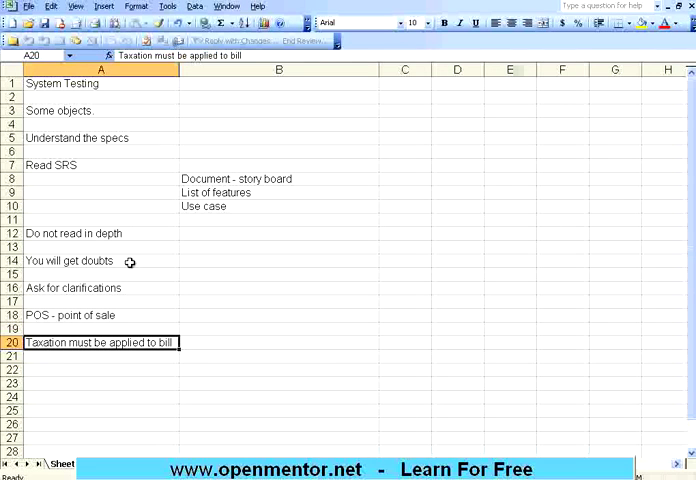
click(280, 342)
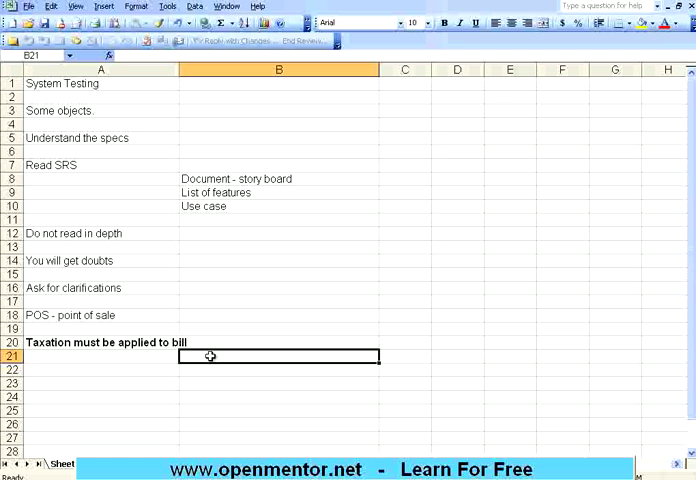
Step: Enter 'What is the tax percentage?' in B21 and 'What kind of tax?' in B22 under the taxation point
text(What is the)
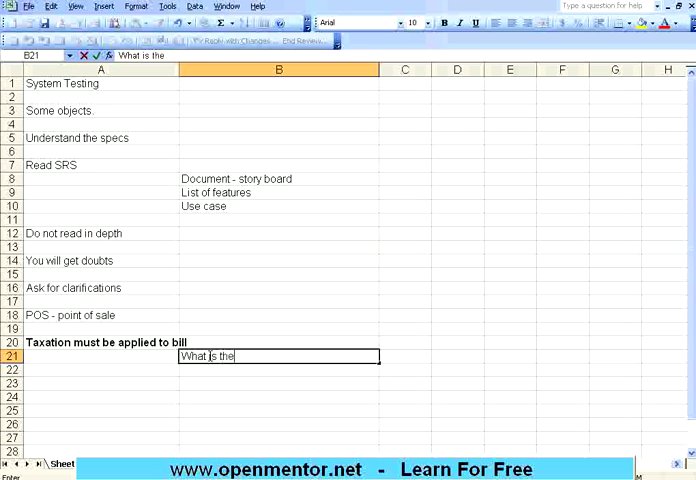
text(tax p)
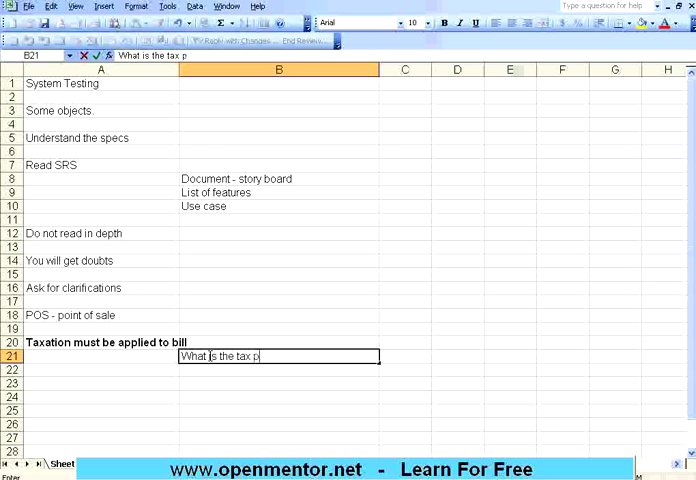
text(ercentage?)
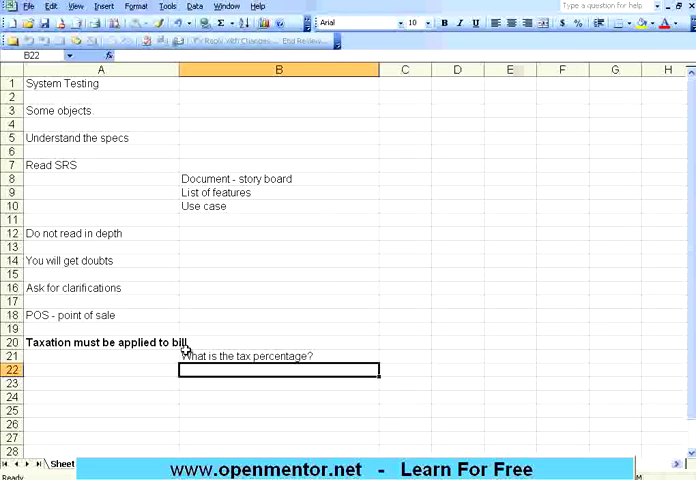
click(100, 342)
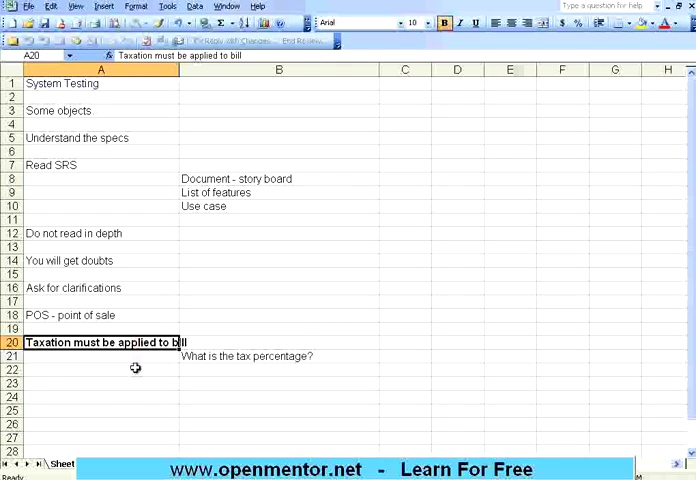
click(278, 356)
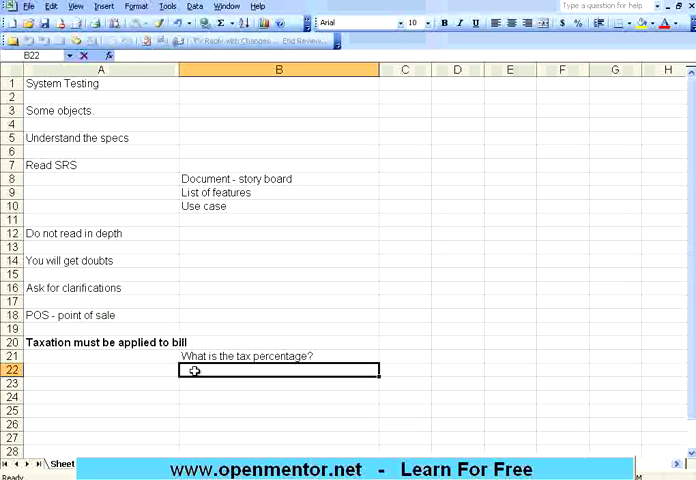
text(What kind)
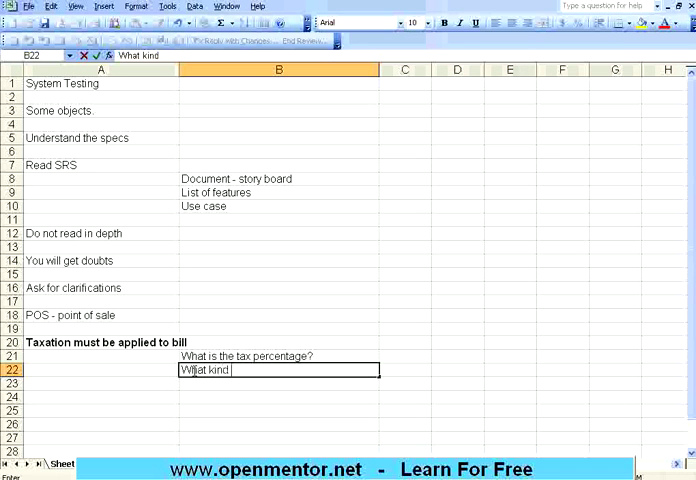
text(of tax?)
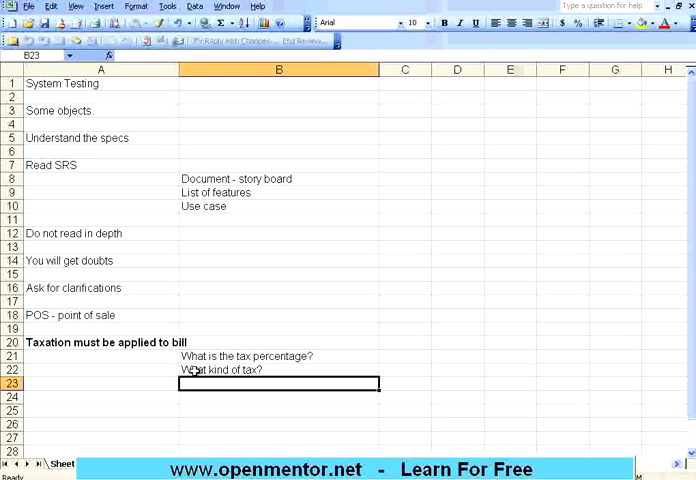
Step: Enter 'If it is not clear' in A24 and 'If it is missing' in A25, then move to A27
click(100, 396)
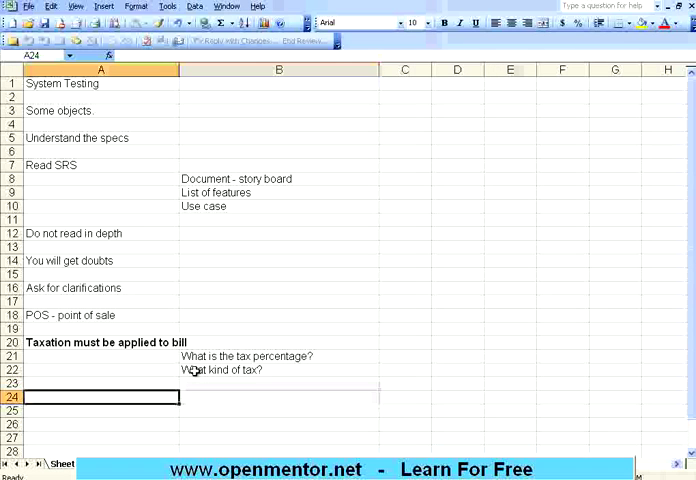
text(If it is)
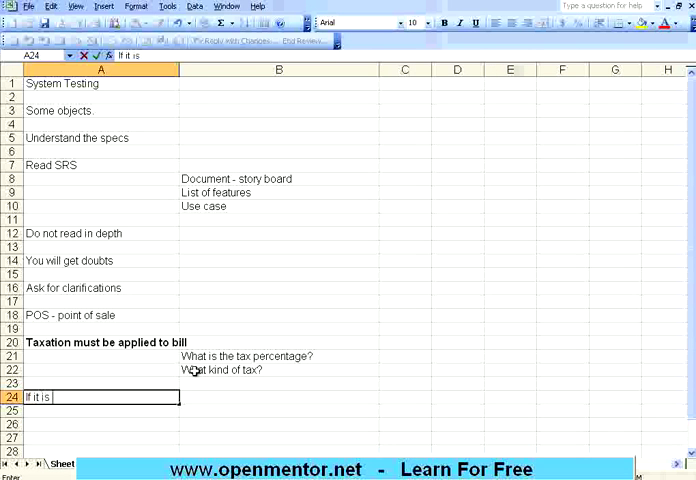
text(not clear)
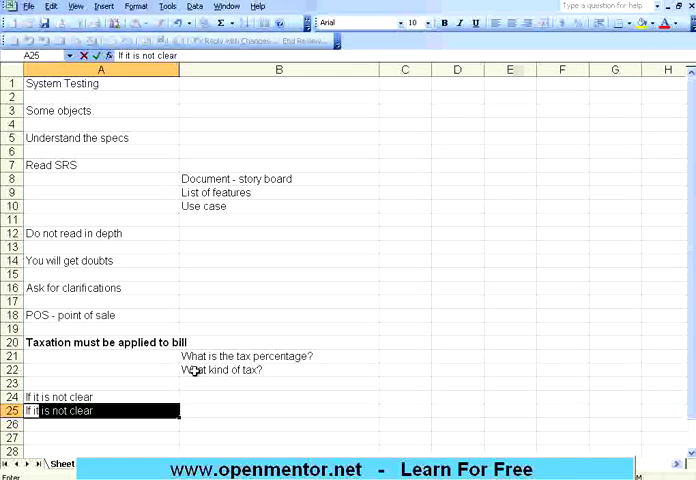
text(If it is missing)
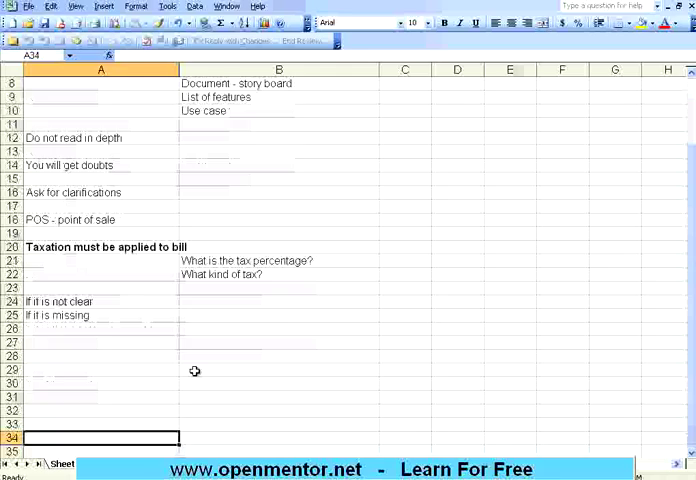
click(100, 316)
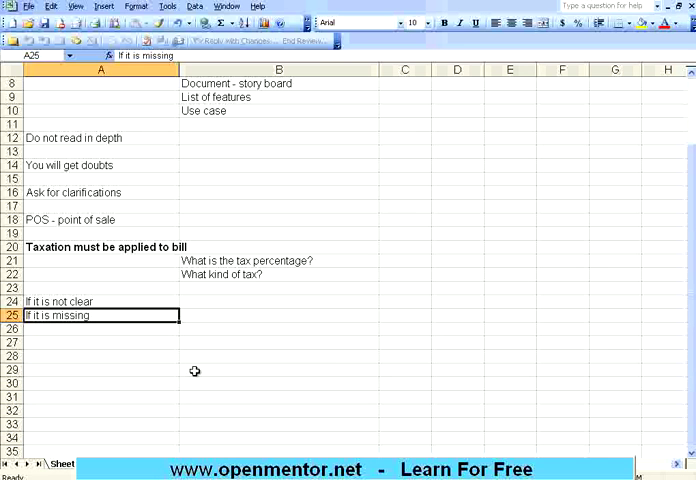
click(100, 340)
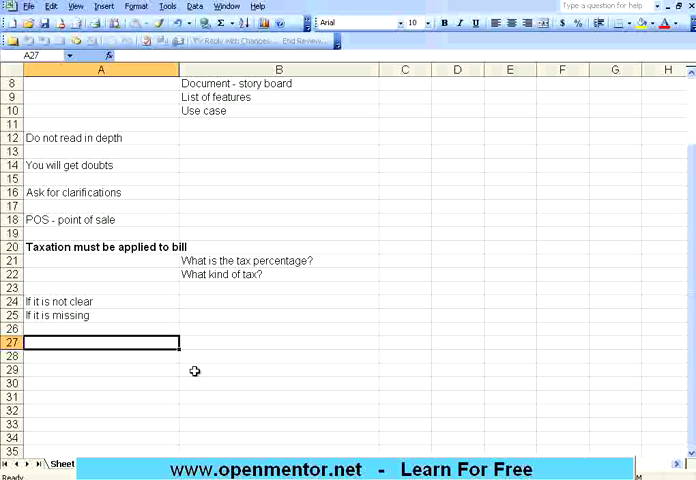
Step: Enter 'Your past experience comes into picture' in A27 and 'Material in that domain' in A29
text(Your past e)
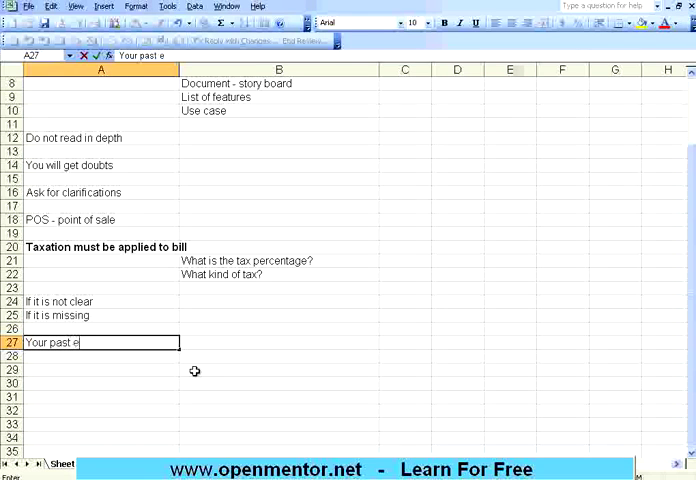
text(xperience)
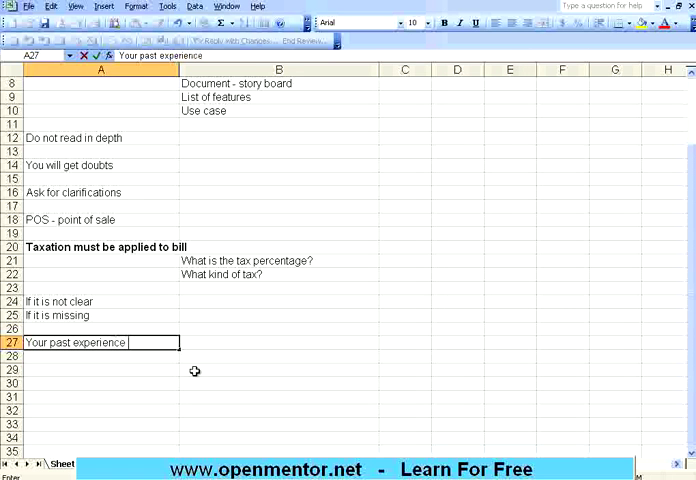
text(comes into pi)
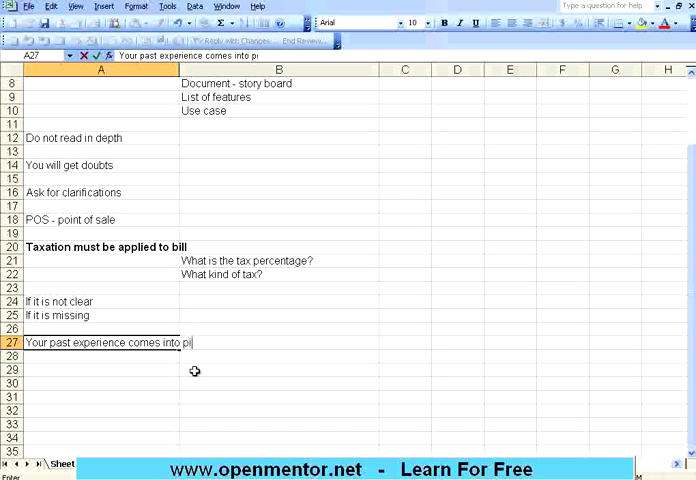
key(Return)
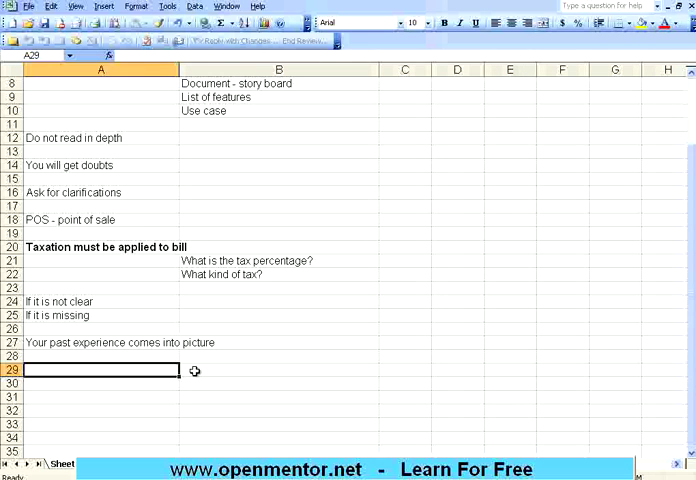
text(Material in that)
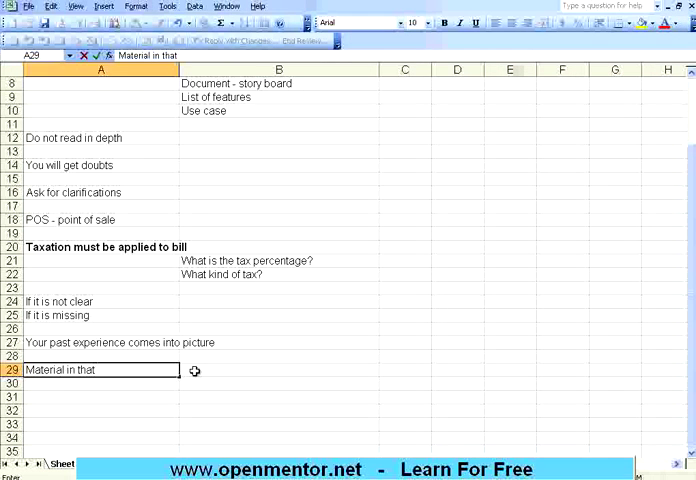
text(domain)
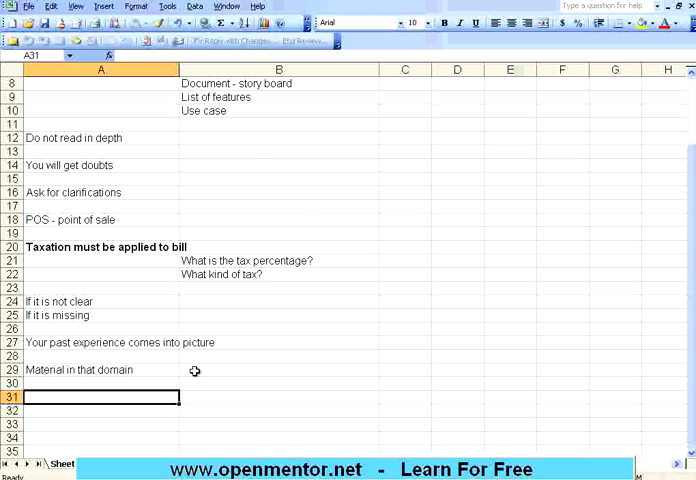
scroll(down, 3)
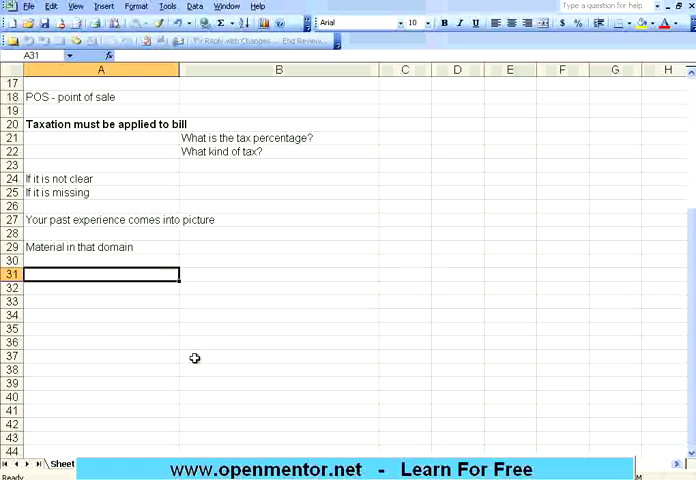
Step: Enter 'SRS itself is not complete' in A31 below 'Material in that domain'
text(SRS)
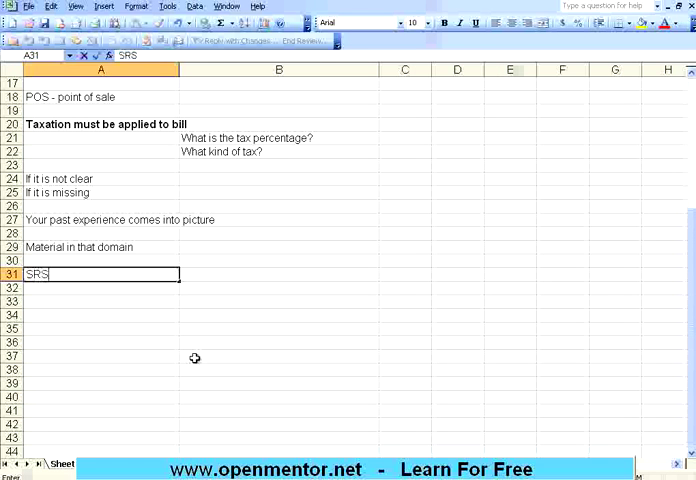
text(itself i)
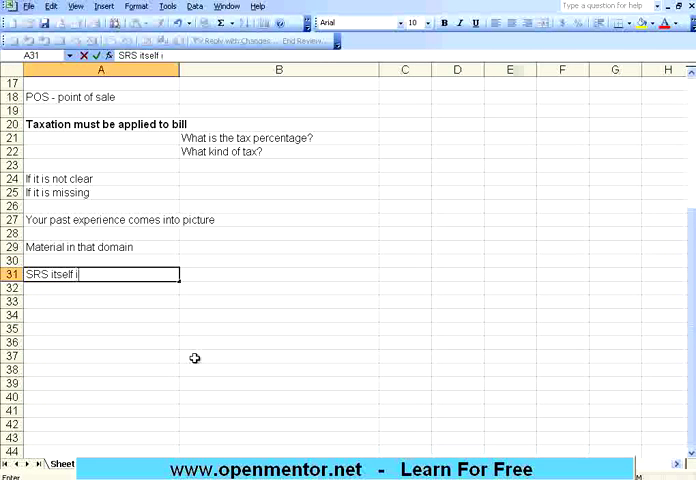
text(s not)
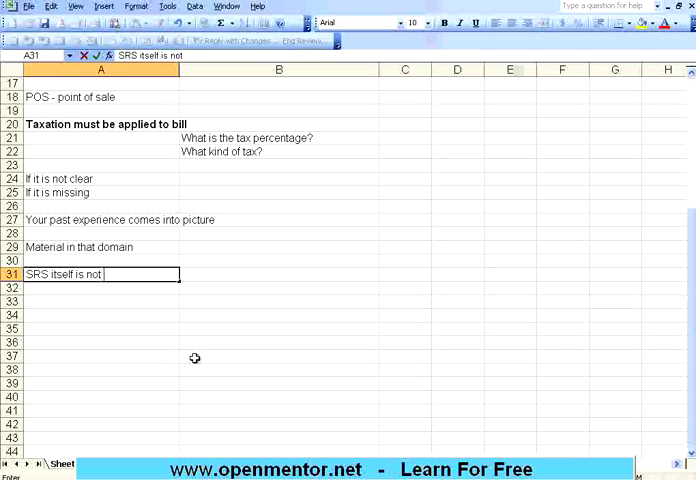
text(complete)
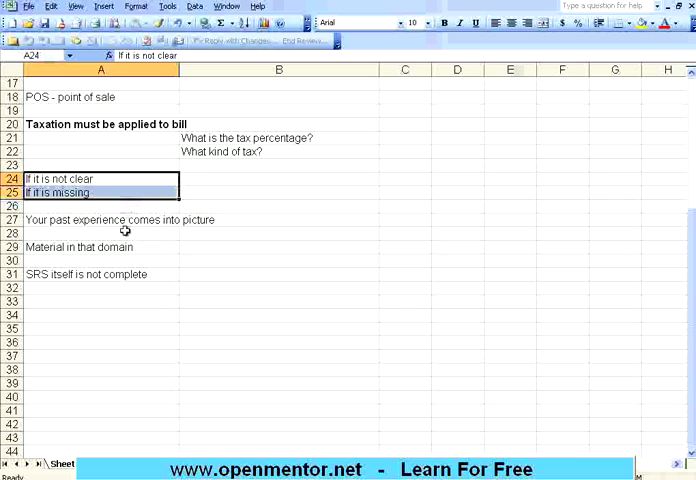
Step: Enter 'PM, or TM' in A33, 'Biz Analyst' in B33 and 'Customer' in C33 as people to ask
click(100, 300)
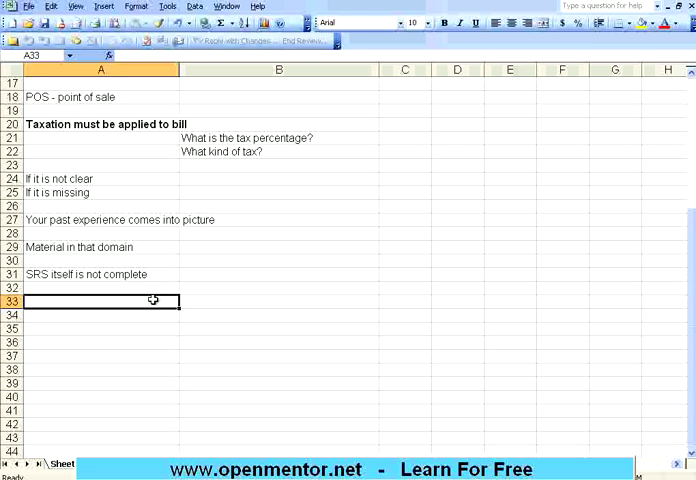
text(PM, or)
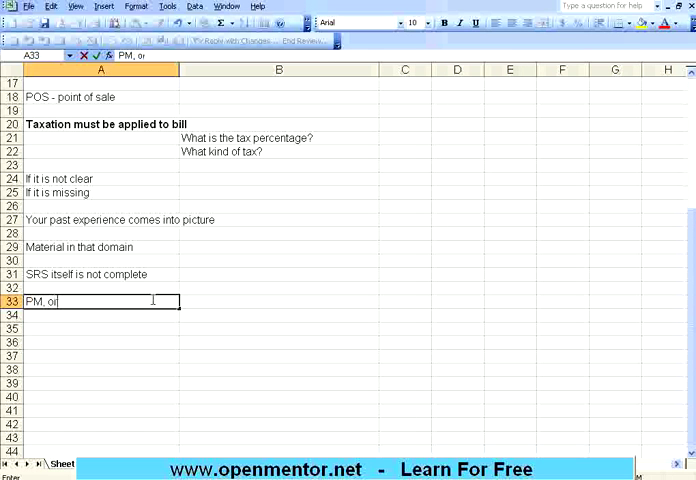
text(TM)
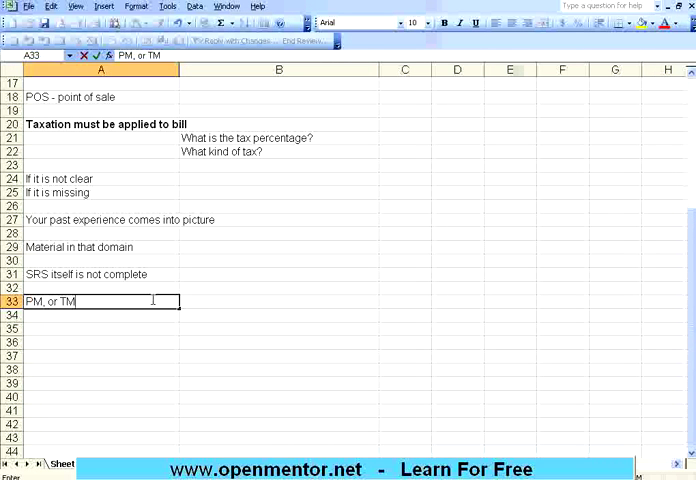
click(278, 300)
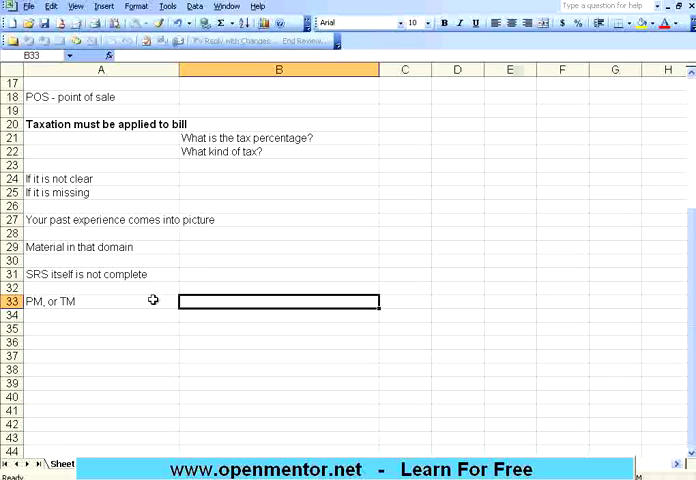
text(Biz Analyst)
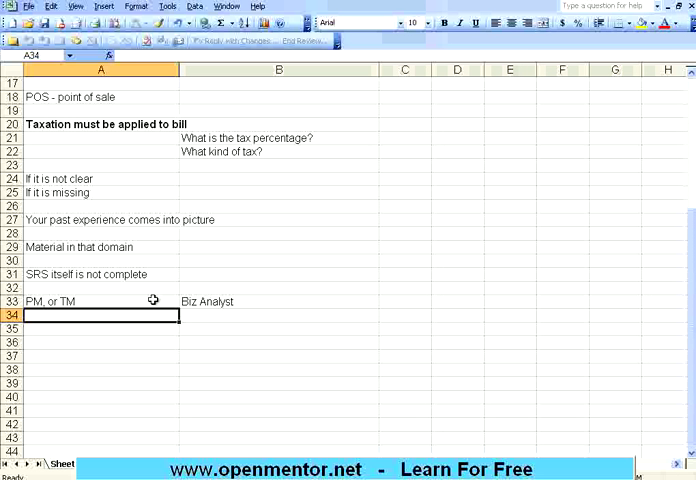
scroll(down, 3)
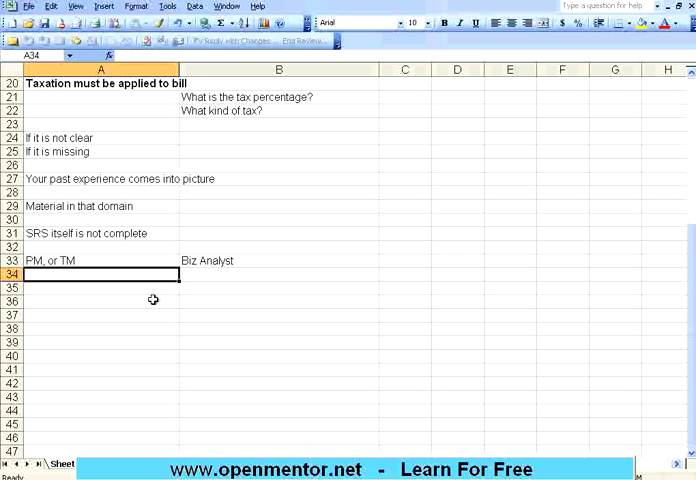
click(404, 260)
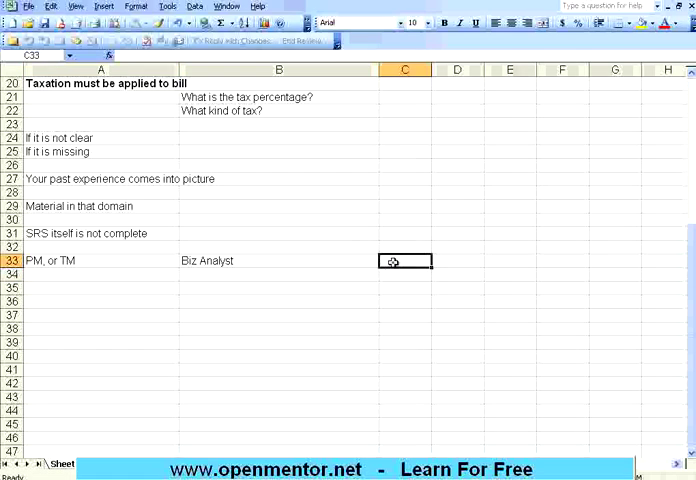
text(Customer)
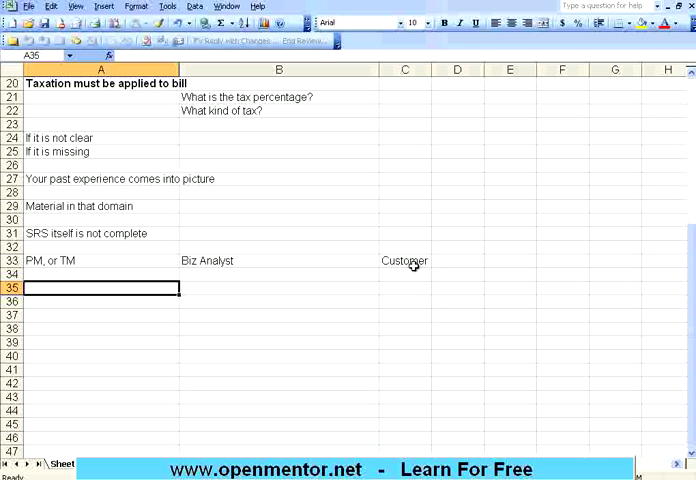
Step: Add the note 'Do not assume that SRS is perfect' in A35, leaving a blank row below
text(Do not)
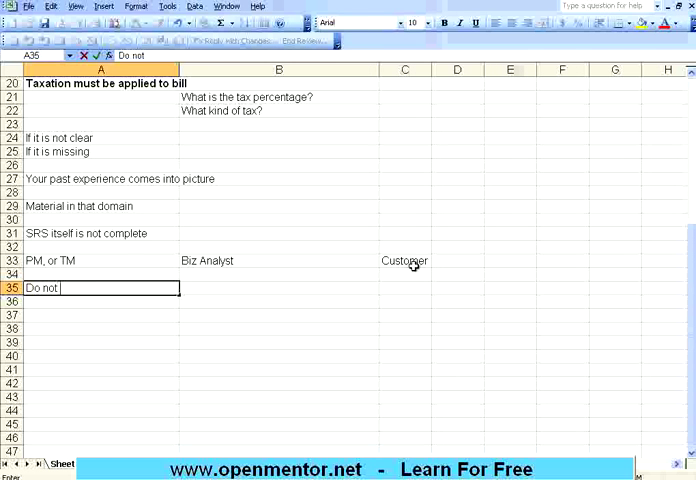
text(assume that SRS is perfect)
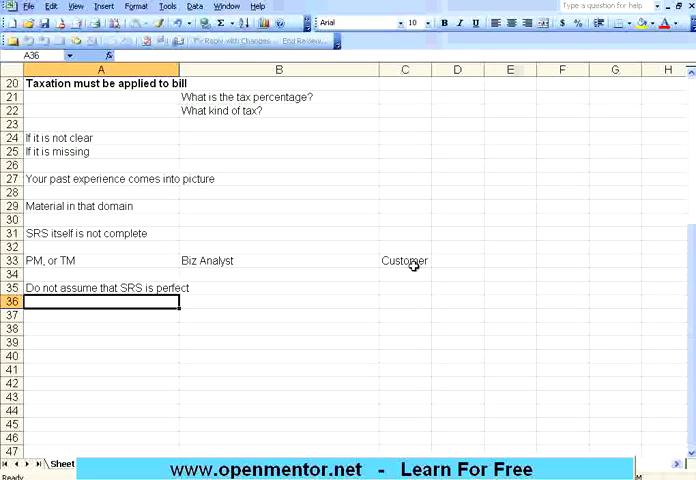
key(Down)
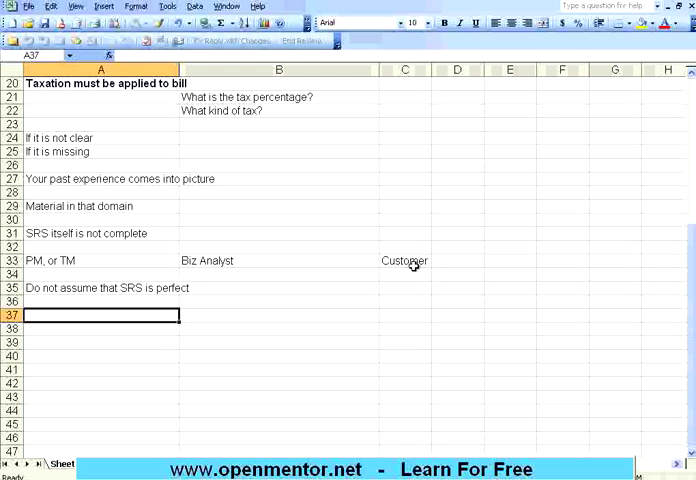
Step: Add the note about compiling all such clarifications in a document in A37
text(W)
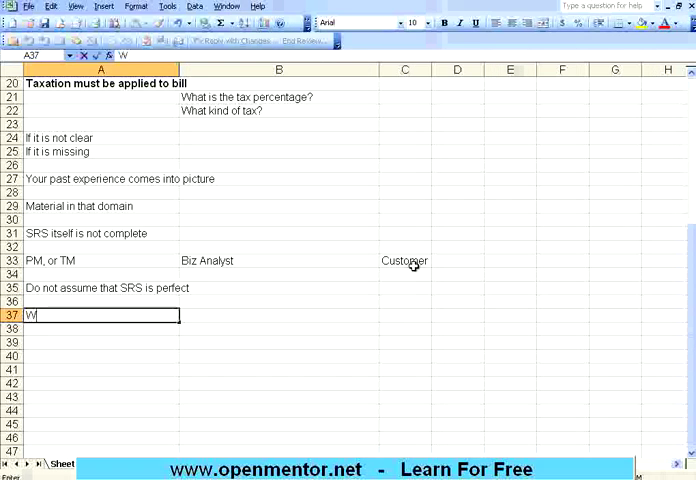
text(ill)
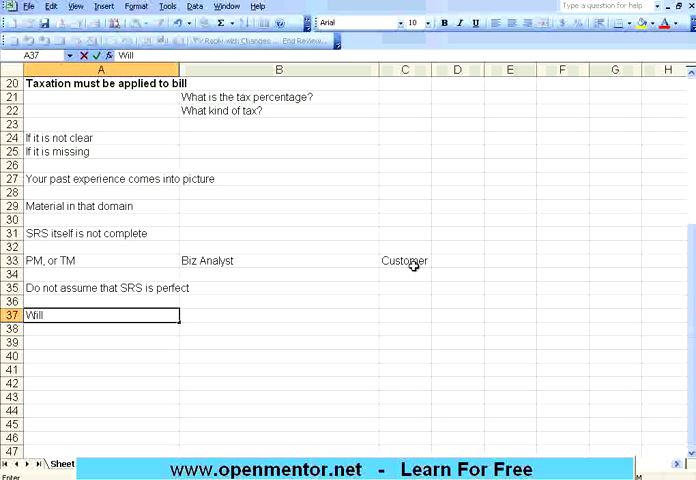
text(compile all)
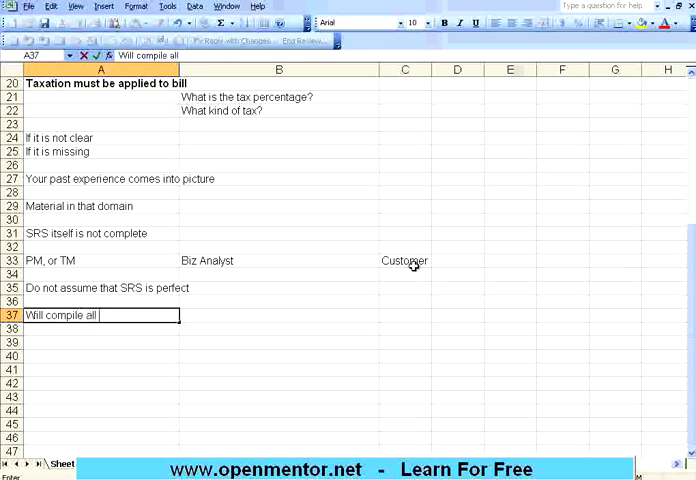
text(such clarifications in a)
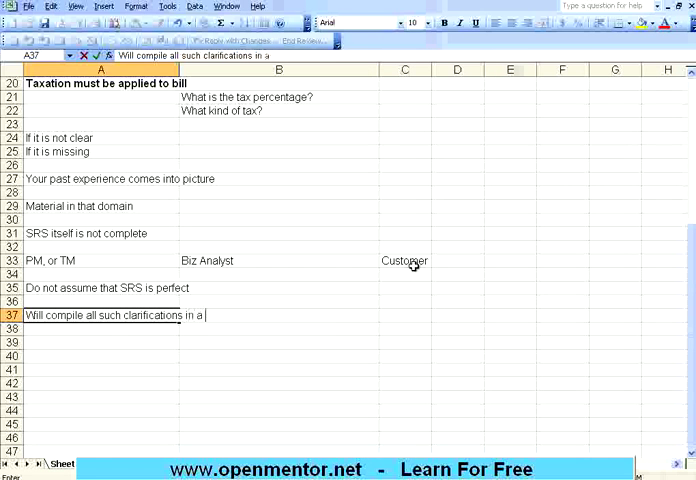
text(document)
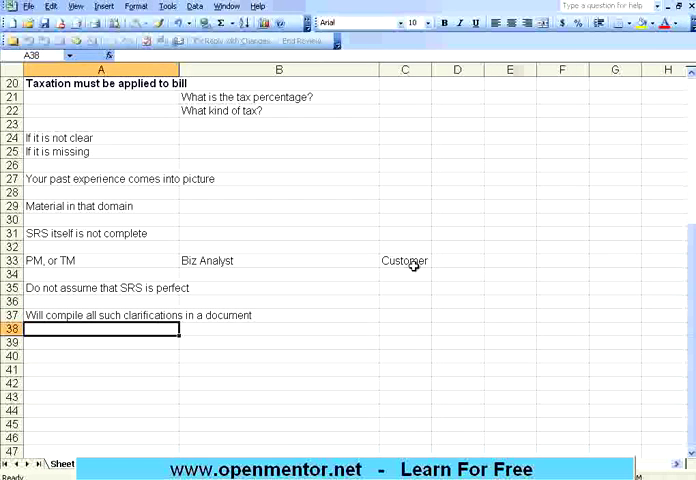
Step: Add the note about answers provided in B38 and confirm it
text(Answers will b)
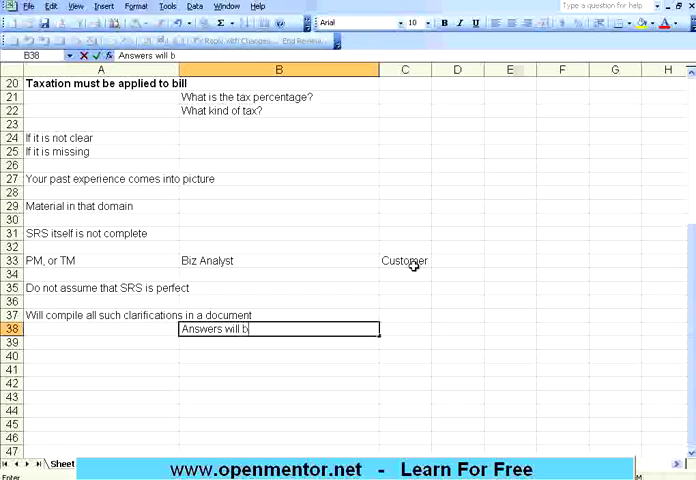
text(e provid)
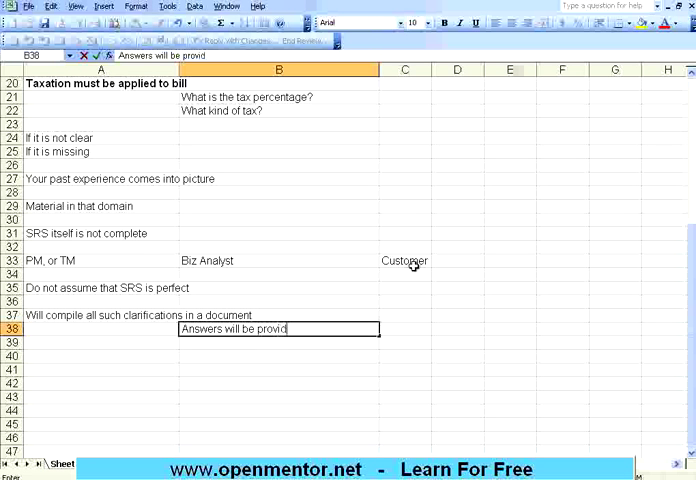
key(enter)
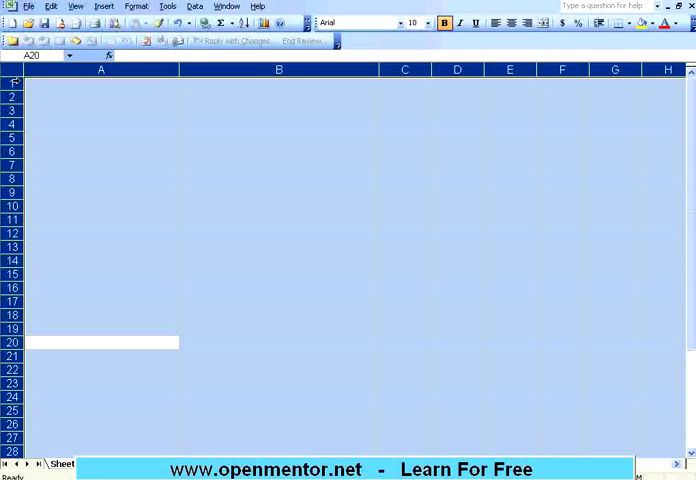
Step: Enter the Date header in A1 and narrow column A for dates
click(100, 84)
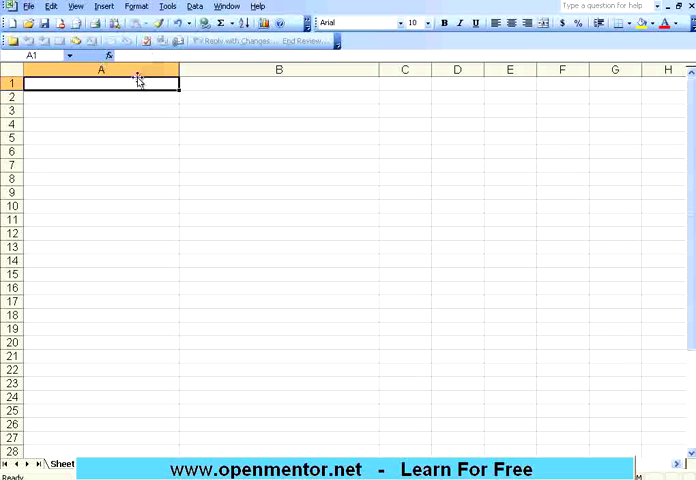
text(Date)
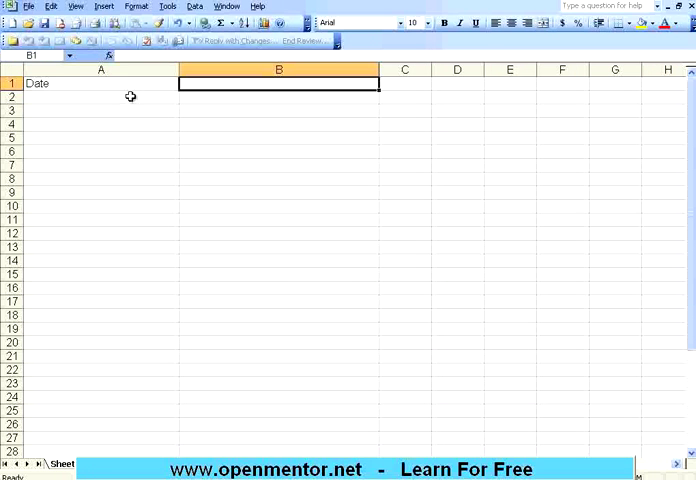
drag(136, 70, 100, 70)
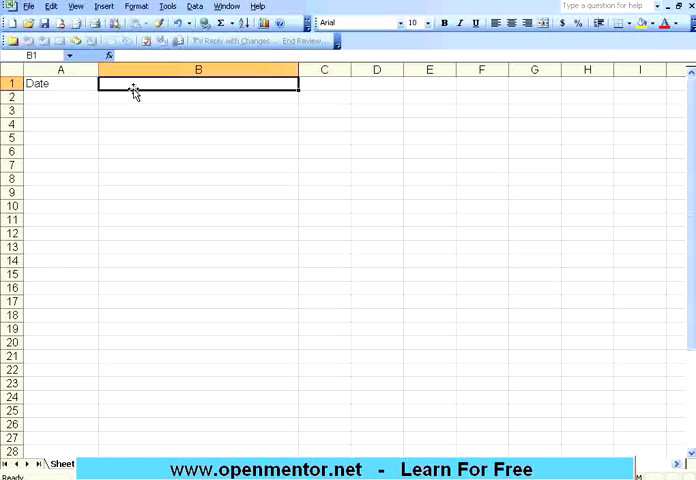
Step: Enter the headers Question, Raised by, Clarification, Who clarified and Status across B1:F1
text(Question)
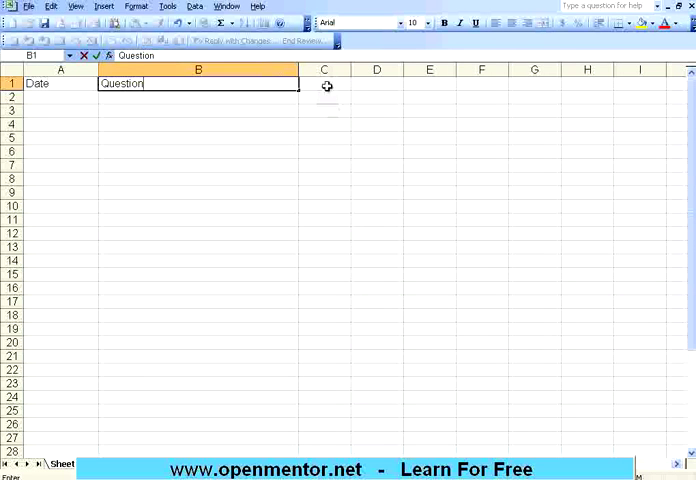
text(Raised by)
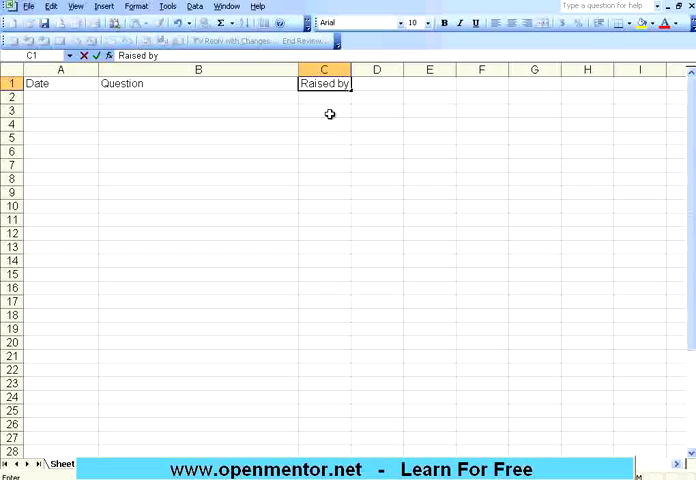
text(Clarification)
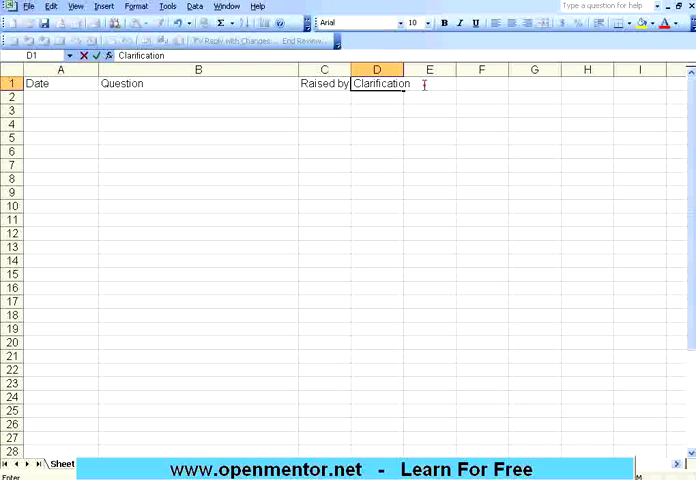
text(Who)
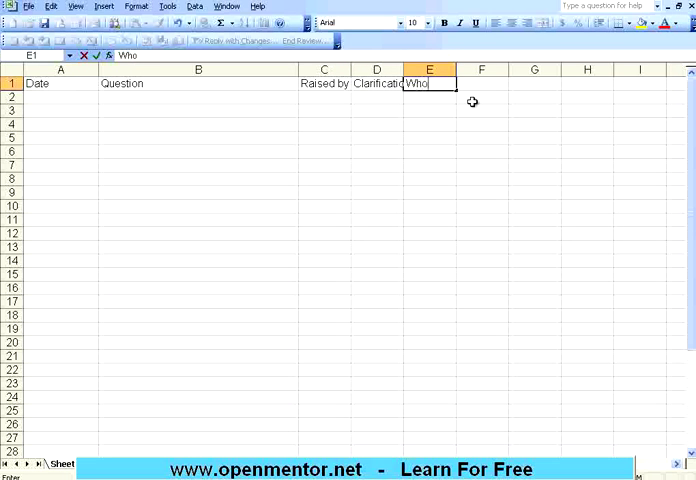
text(clarified)
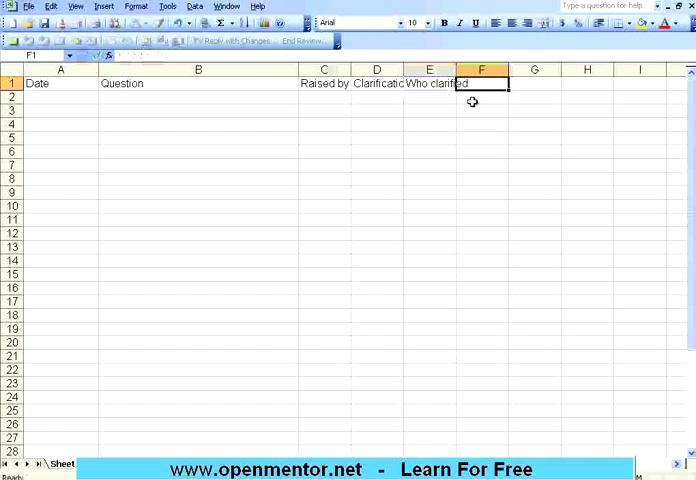
text(Status)
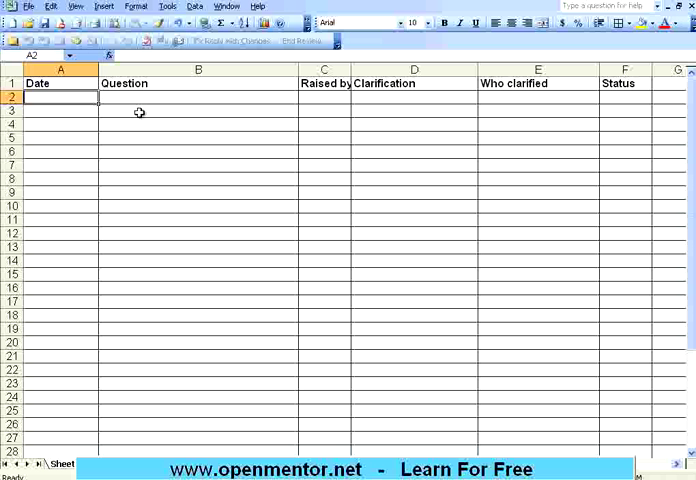
Step: Enter the first row: date 23-Nov, question 'What is the sales tax percentage', raised by Nagarajan
text(2)
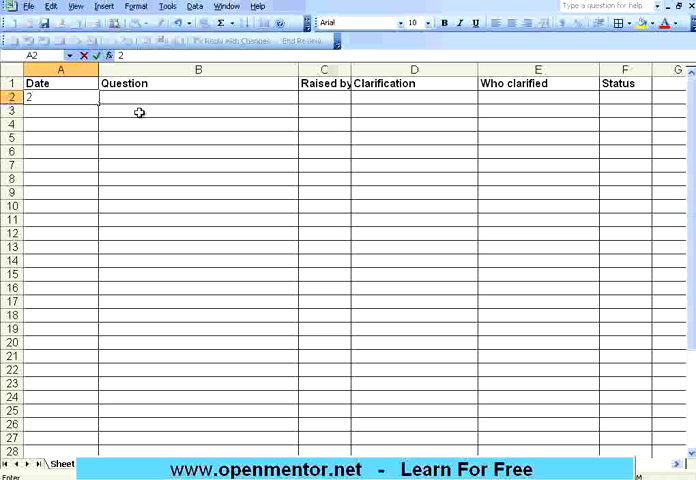
text(23-Nov-10)
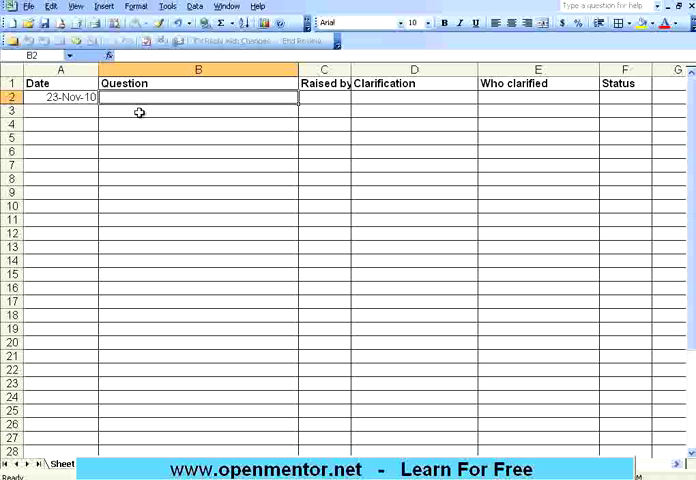
text(What i)
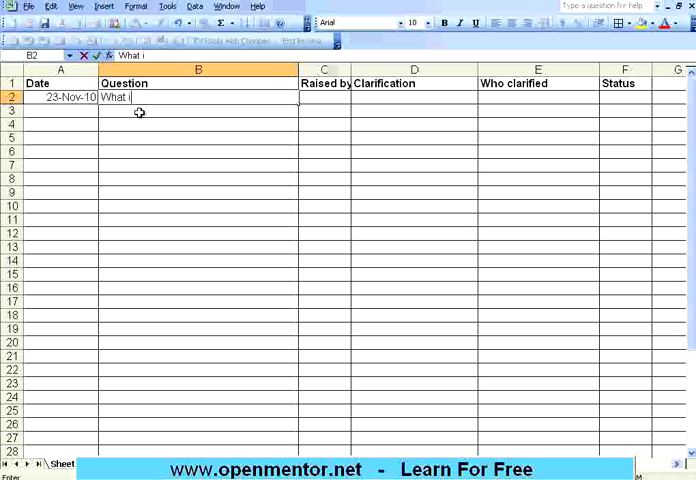
text(s the sales tax)
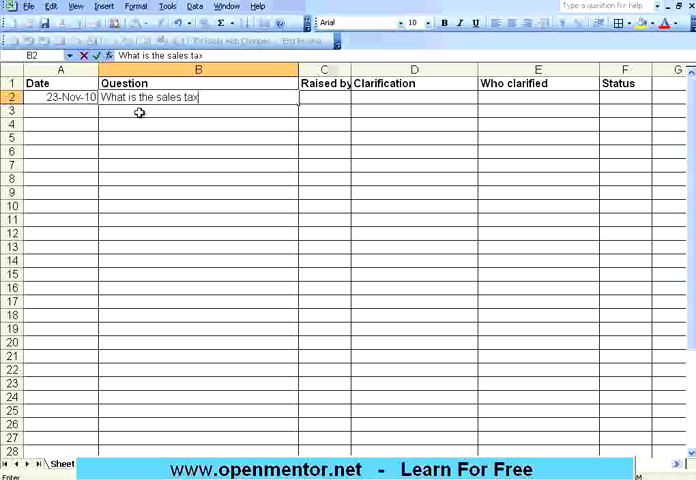
text(percentag)
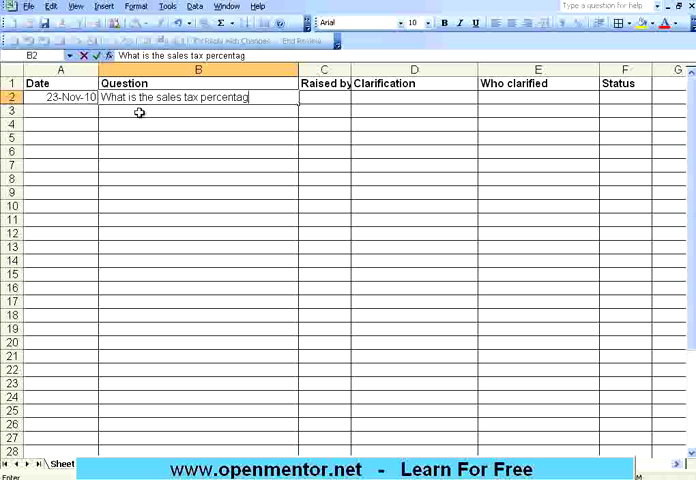
text(Nagarajan)
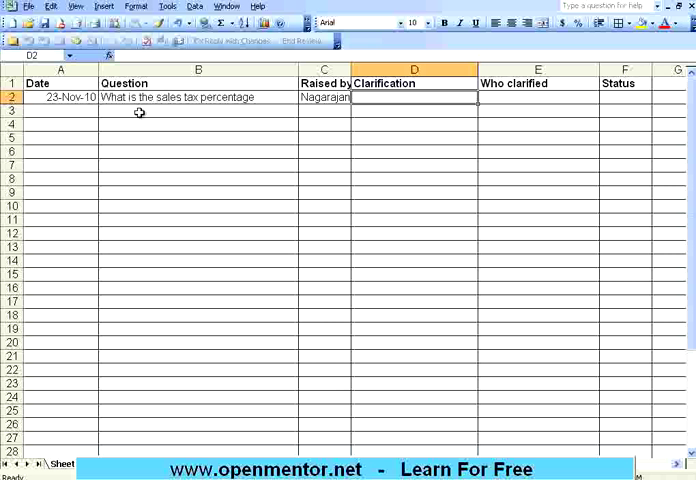
text(23-)
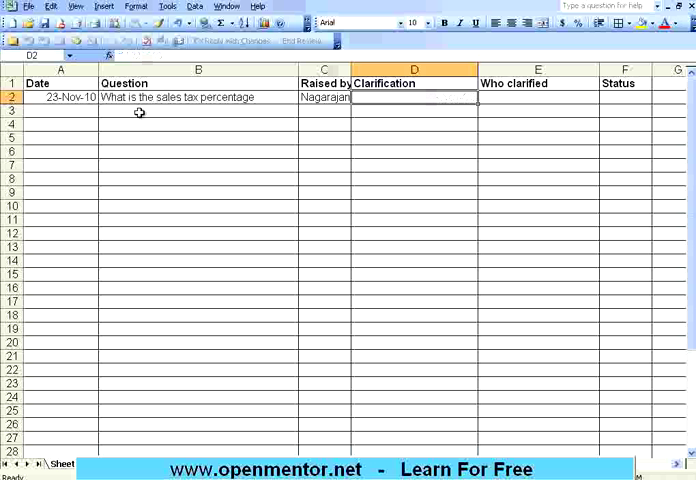
Step: Record clarification 'It is 7.5% sales tax', clarifier John, status Closed, with Open and Deferred below
text(It is)
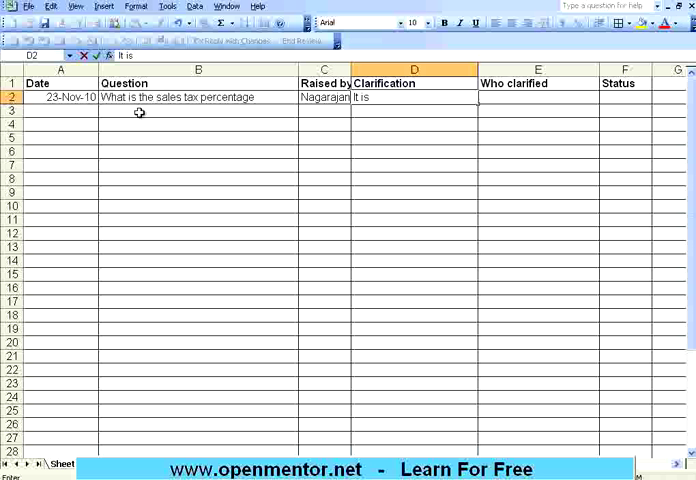
text(7.5%)
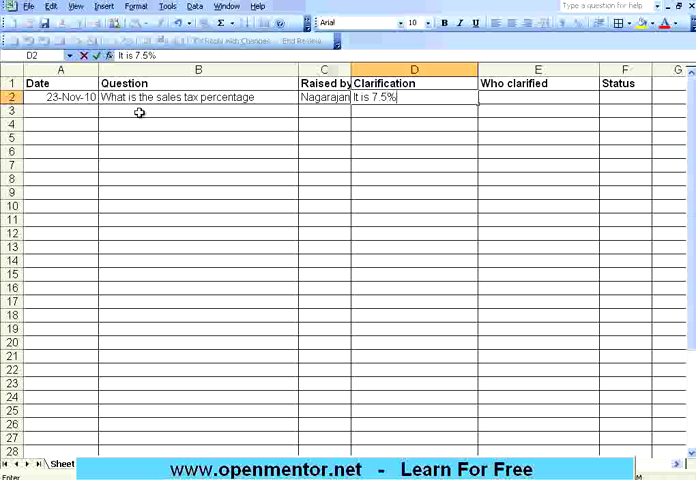
text(sales t)
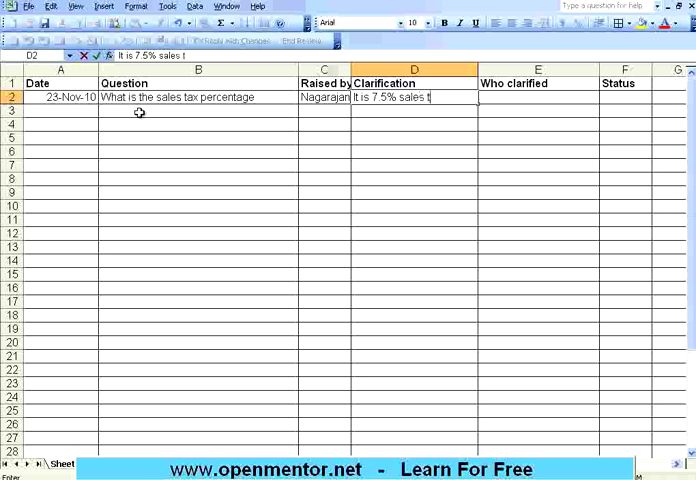
text(ax)
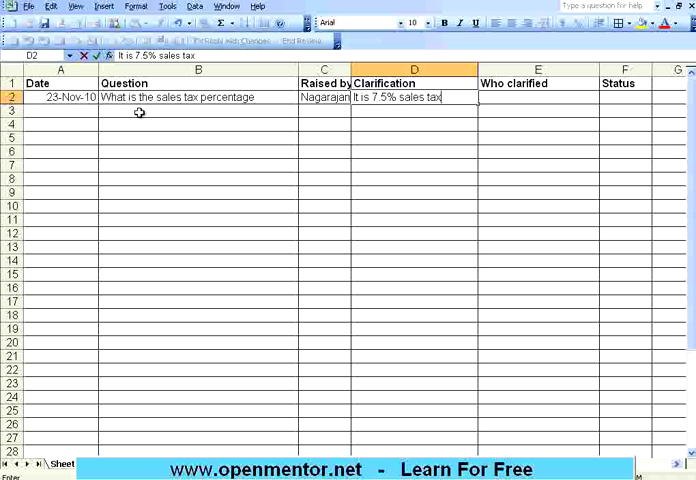
text(John)
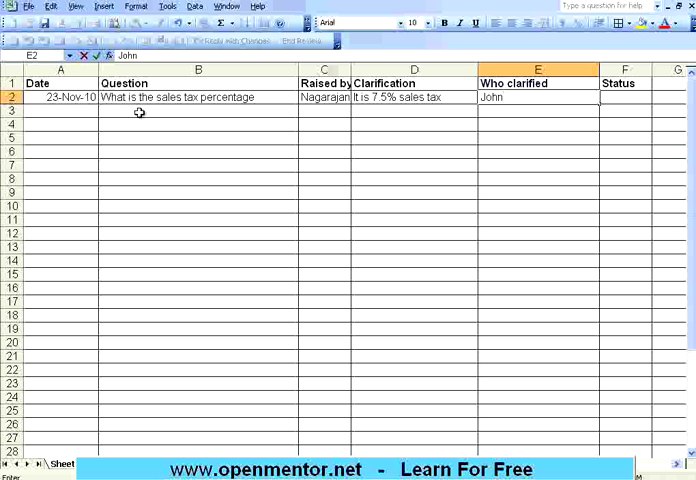
text(Closed)
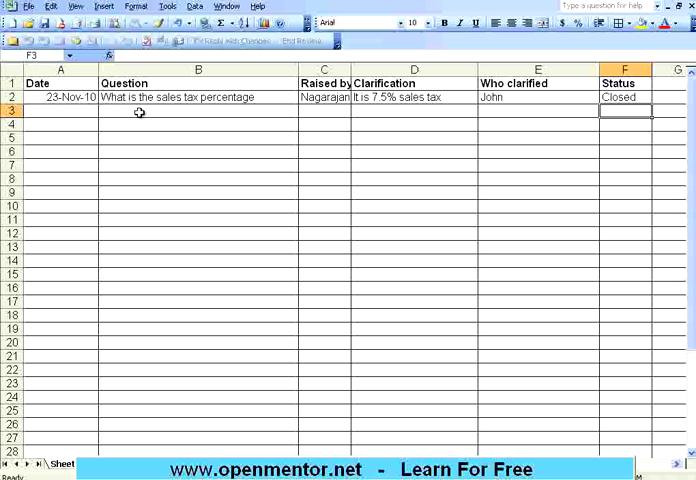
text(Open)
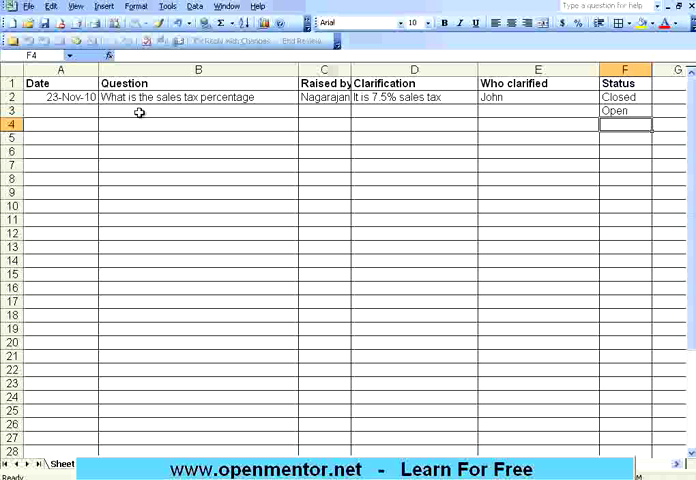
text(Deferred)
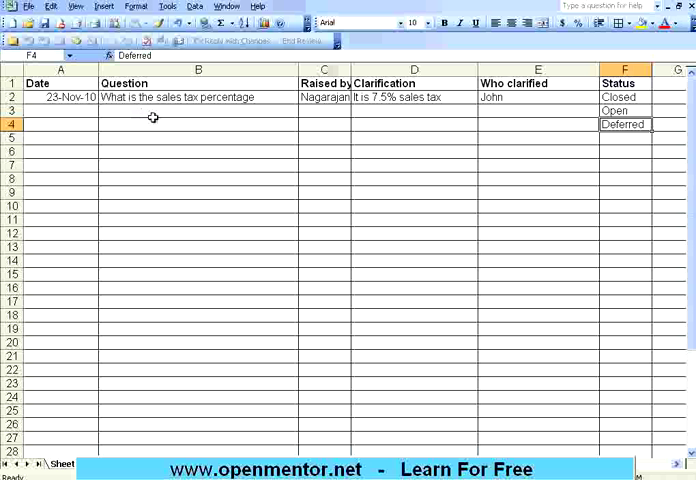
mouse_move(488, 84)
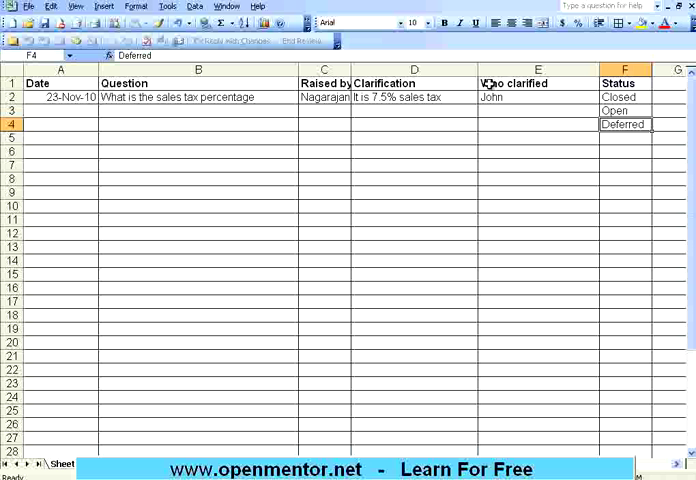
Step: Narrow the Who clarified column and add a Date clarified column with 23-Nov-10 in G2
click(536, 84)
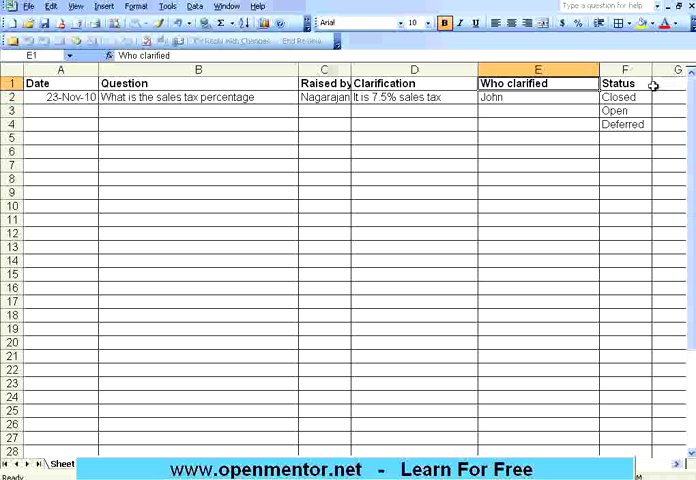
drag(576, 70, 562, 70)
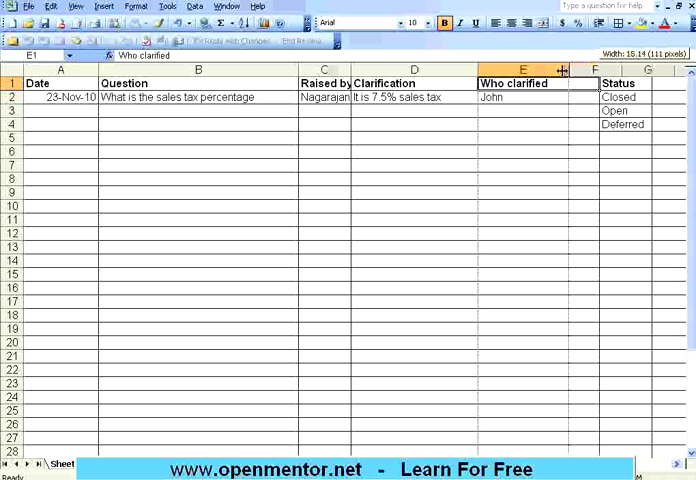
text(Date clarified)
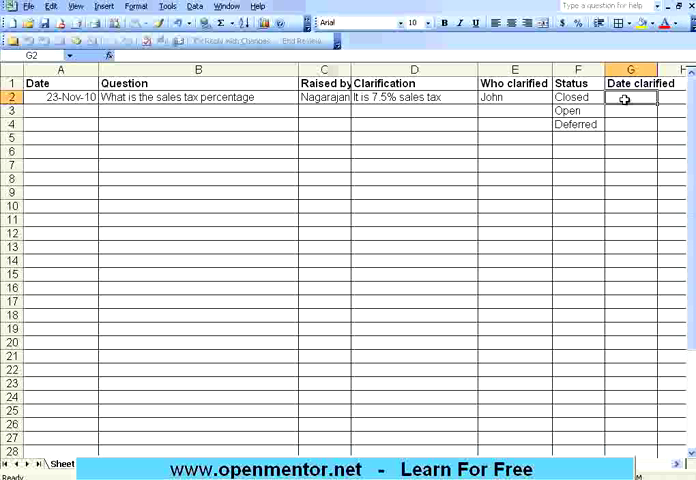
text(23-Nov-10)
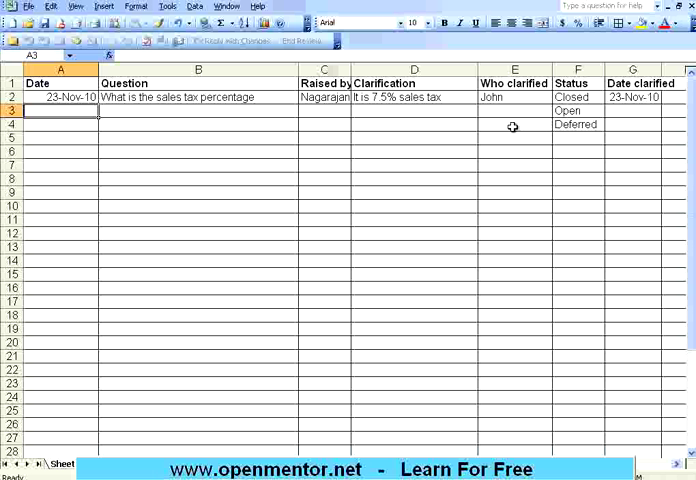
click(196, 112)
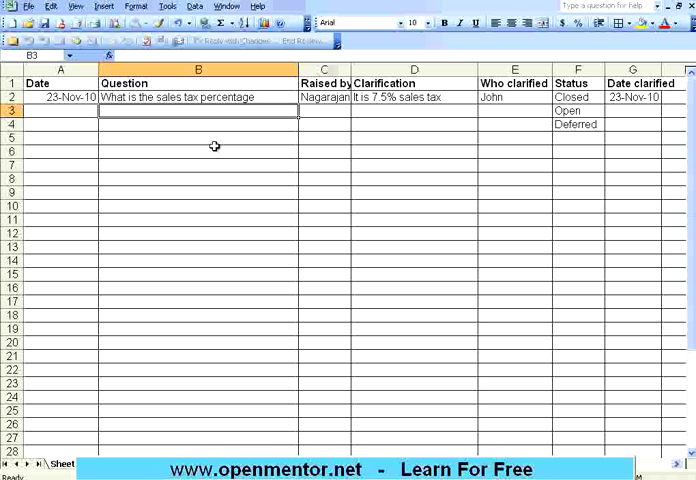
Step: Enter the second question 'Can one operator work on 2 POS counters' with Nagarajan as raised by
text(Can one p)
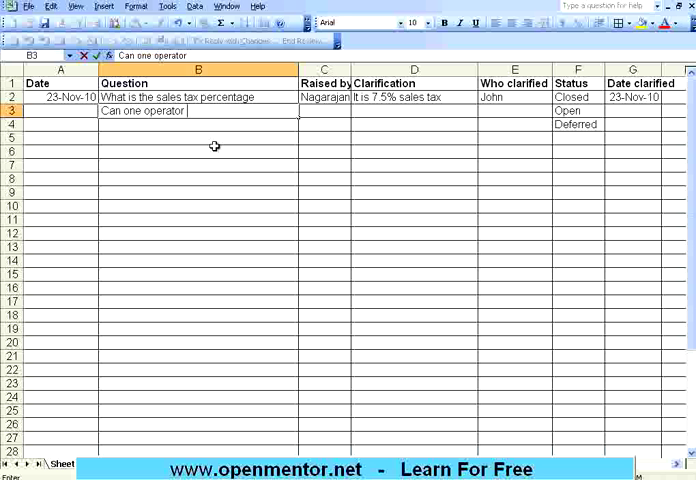
text(work on w)
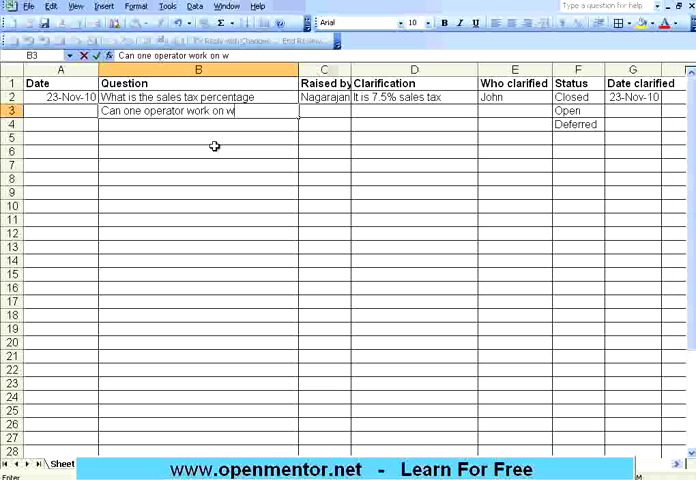
text(2 POS counter)
click(326, 110)
text(Nagarajan)
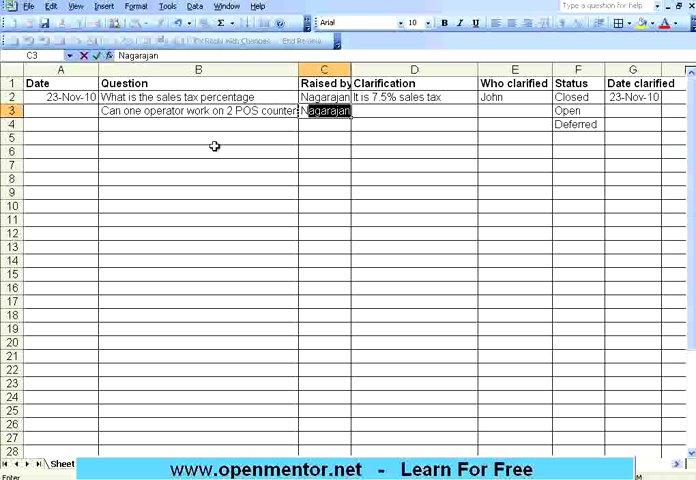
click(576, 110)
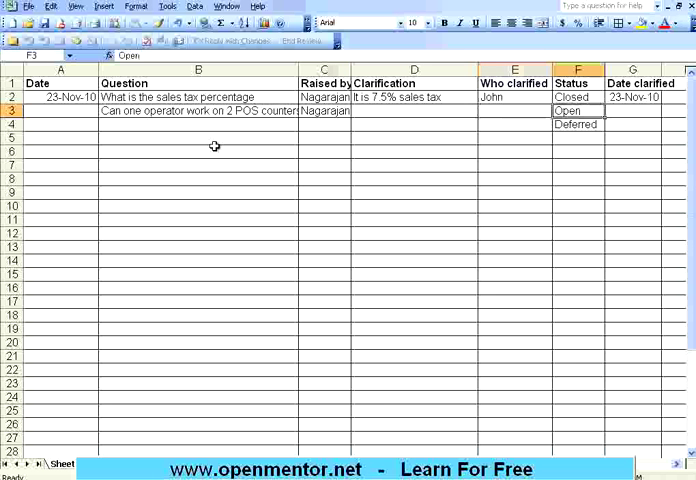
Step: Copy the 23-Nov-10 date into the second row and add a 'Log' heading in B8
click(514, 110)
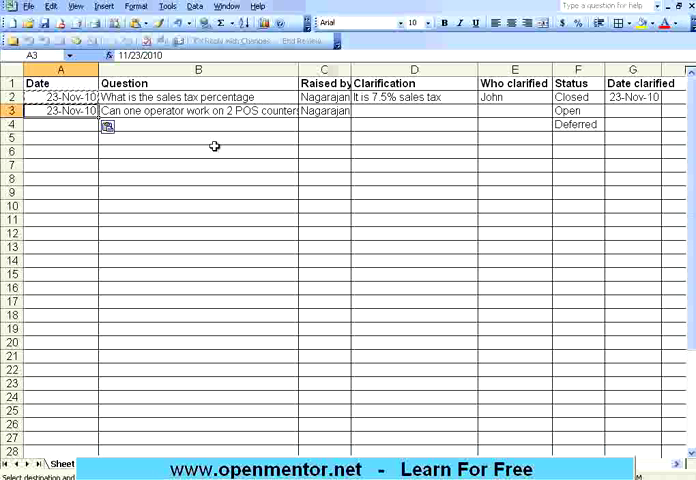
click(412, 110)
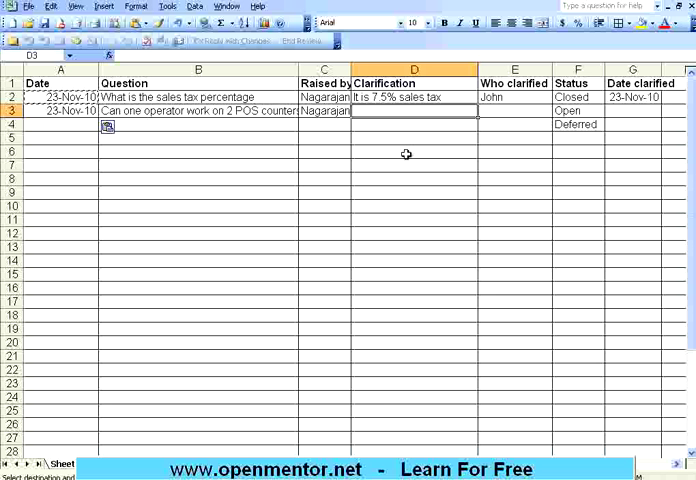
mouse_move(368, 164)
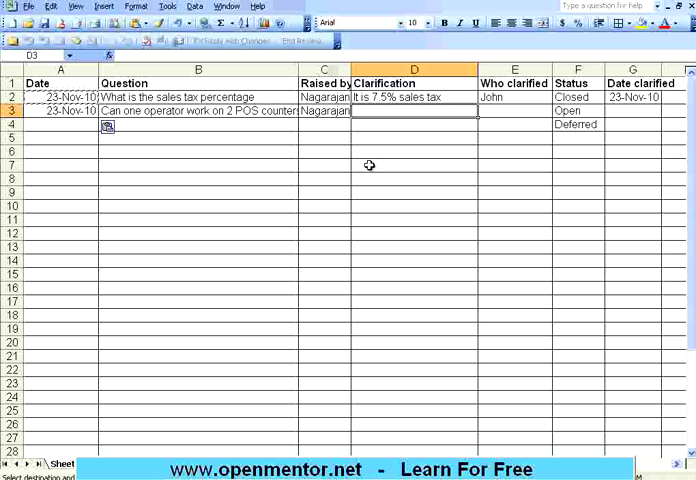
click(198, 180)
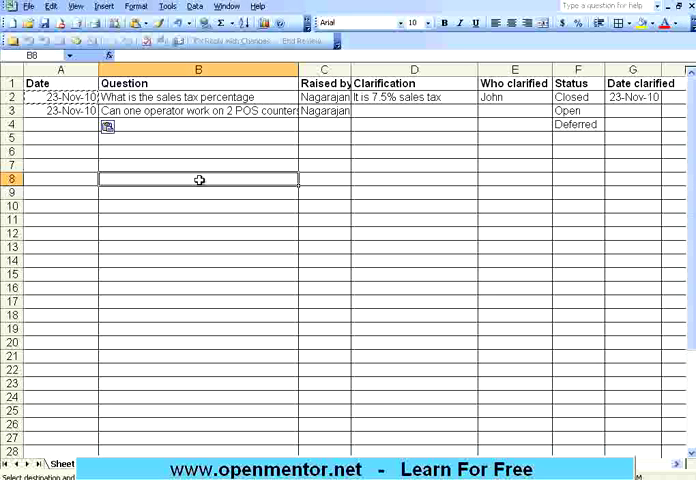
text(Log)
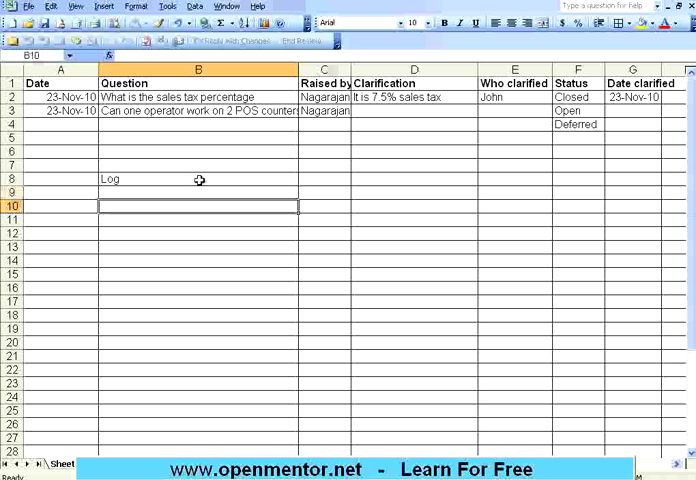
Step: List 'Read specs in depth', 'Understand specs' and 'Ask doubts' in B9:B11
text(Understand specs)
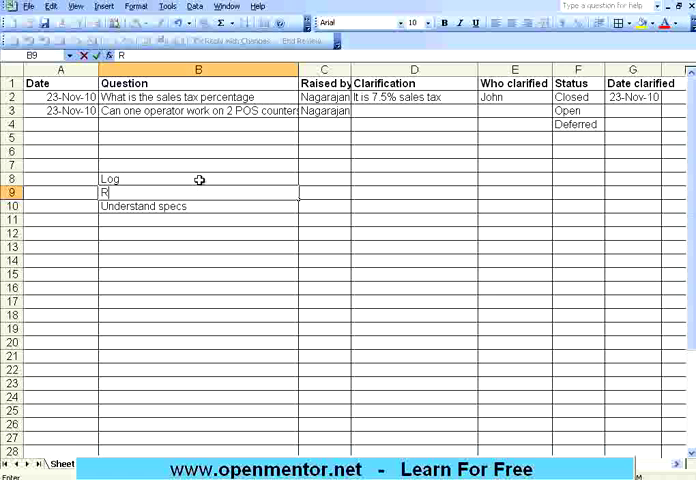
text(ead specs in depth)
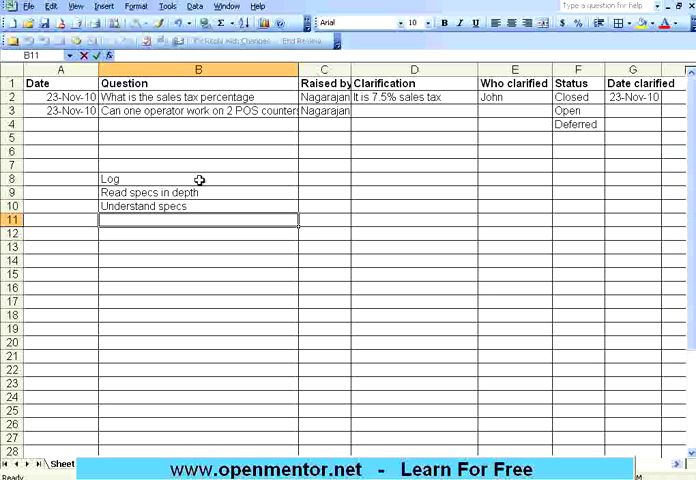
text(Ask doubts)
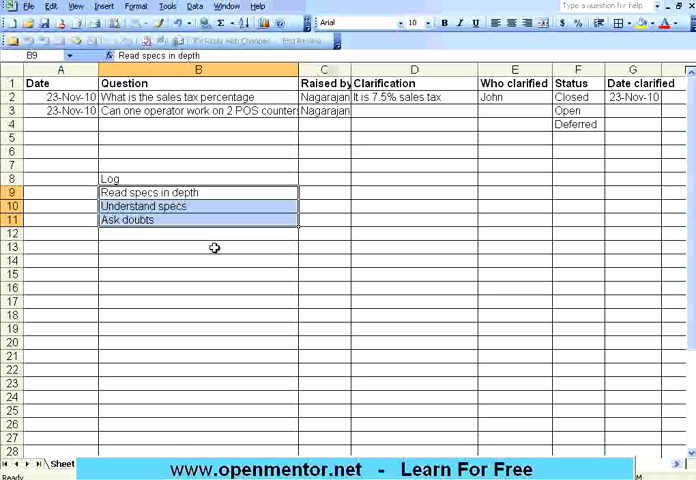
mouse_move(196, 192)
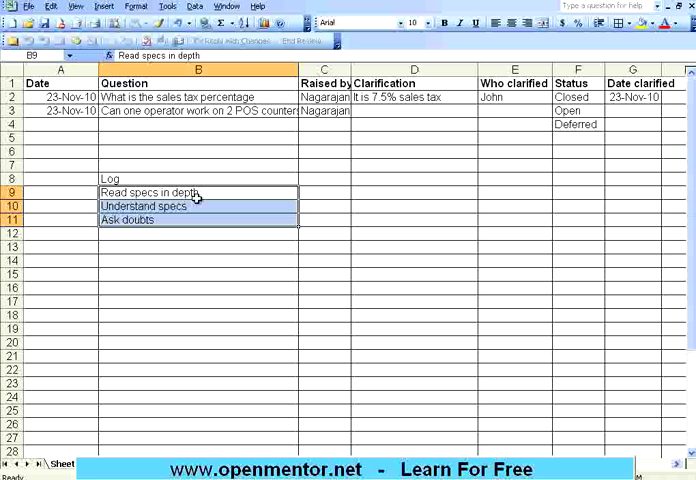
mouse_move(200, 212)
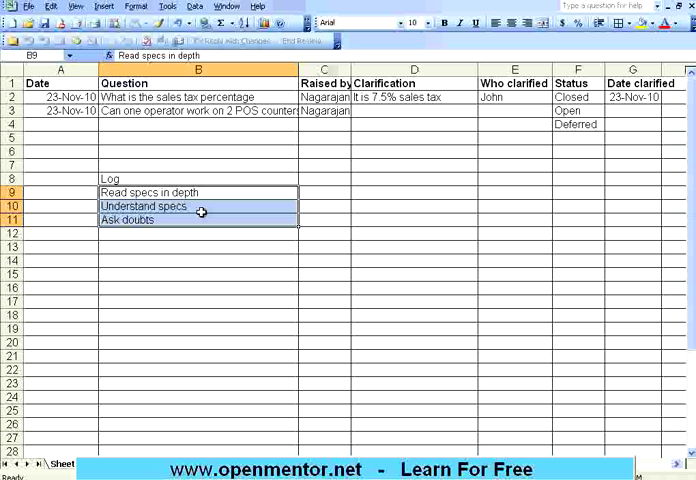